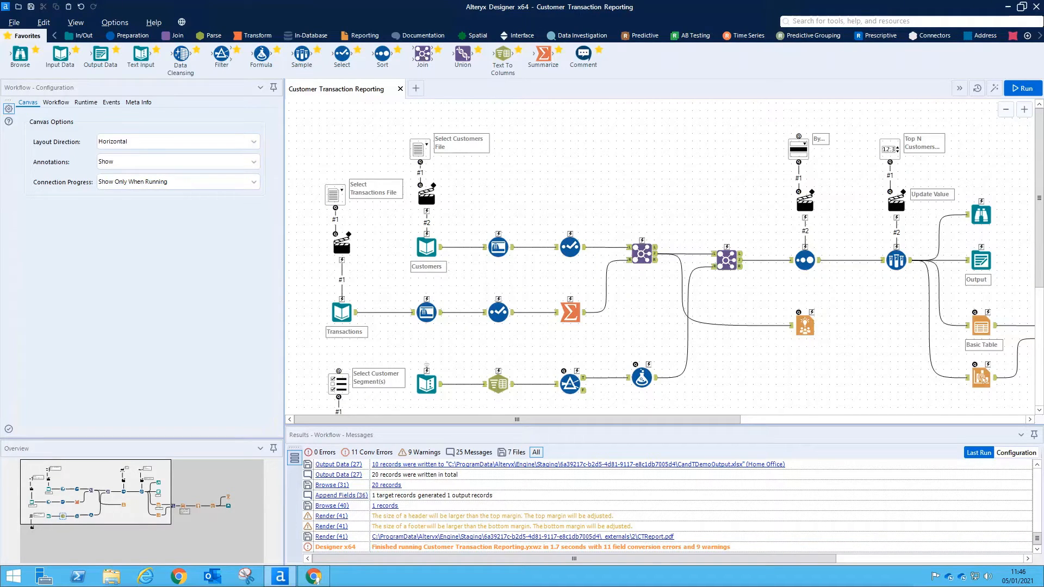
{"action": "mouse_move", "coordinate": [980, 542]}
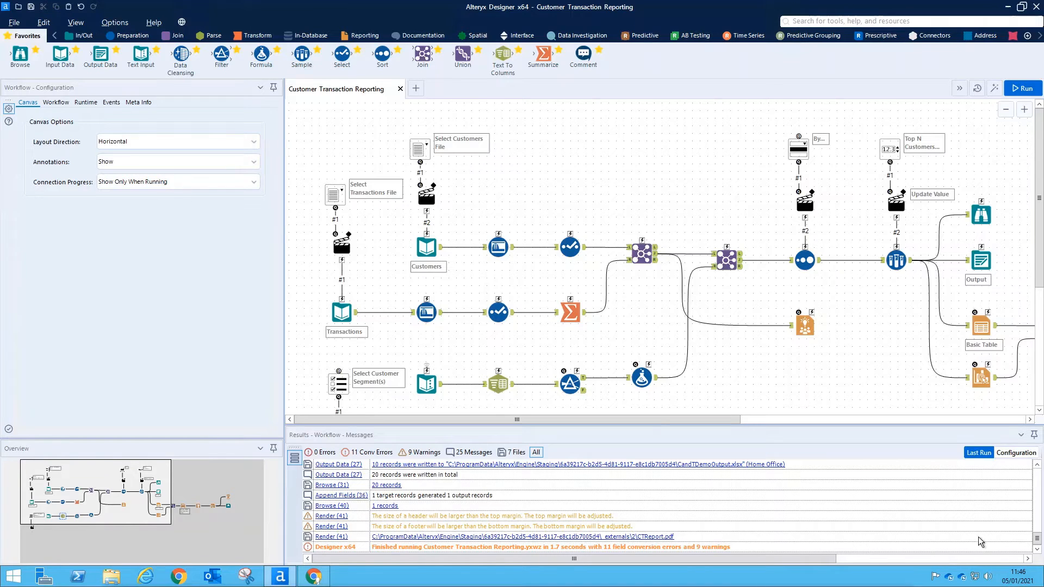
{"action": "mouse_move", "coordinate": [819, 465]}
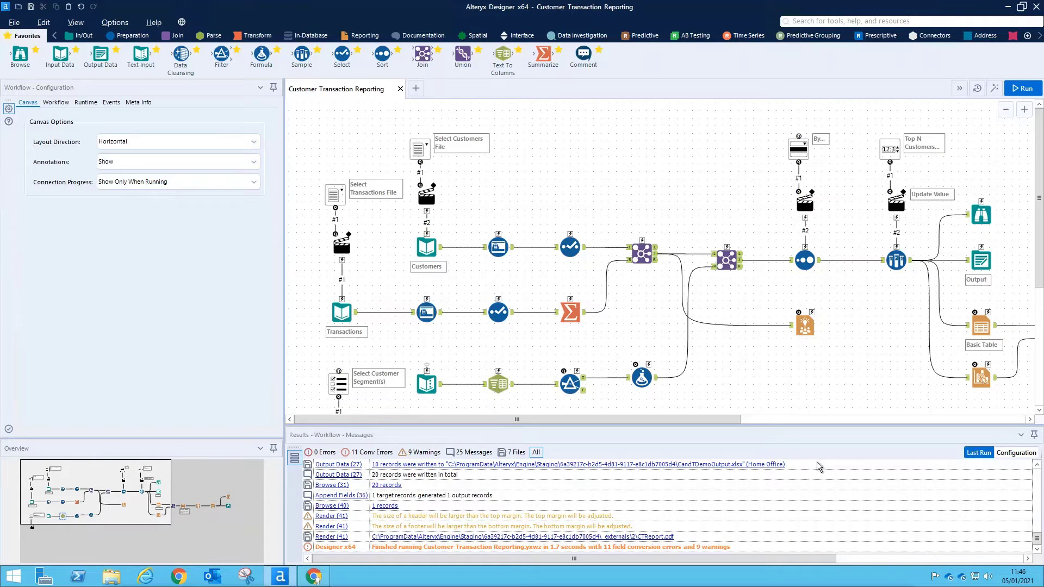
Inspect the Customers and Transactions inputs, the Join output and the final 20-record Browse
{"action": "left_click", "coordinate": [426, 247]}
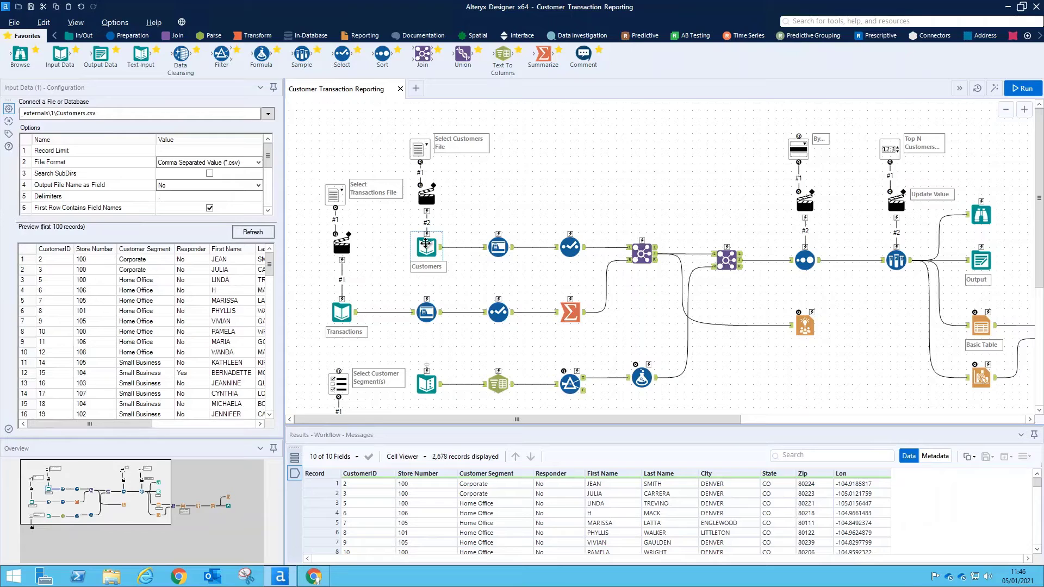
{"action": "left_click", "coordinate": [425, 246]}
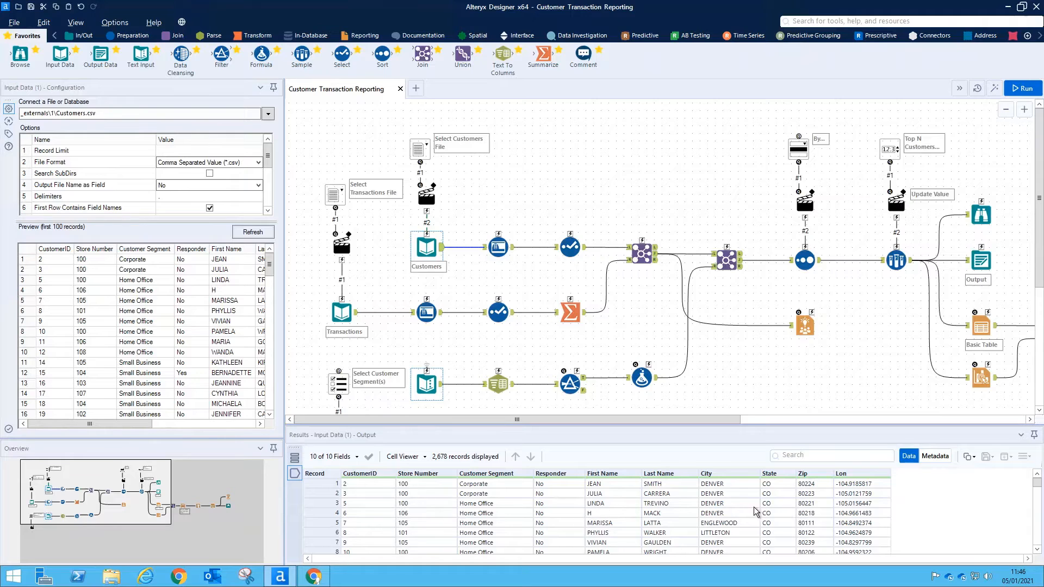
{"action": "left_click", "coordinate": [341, 311]}
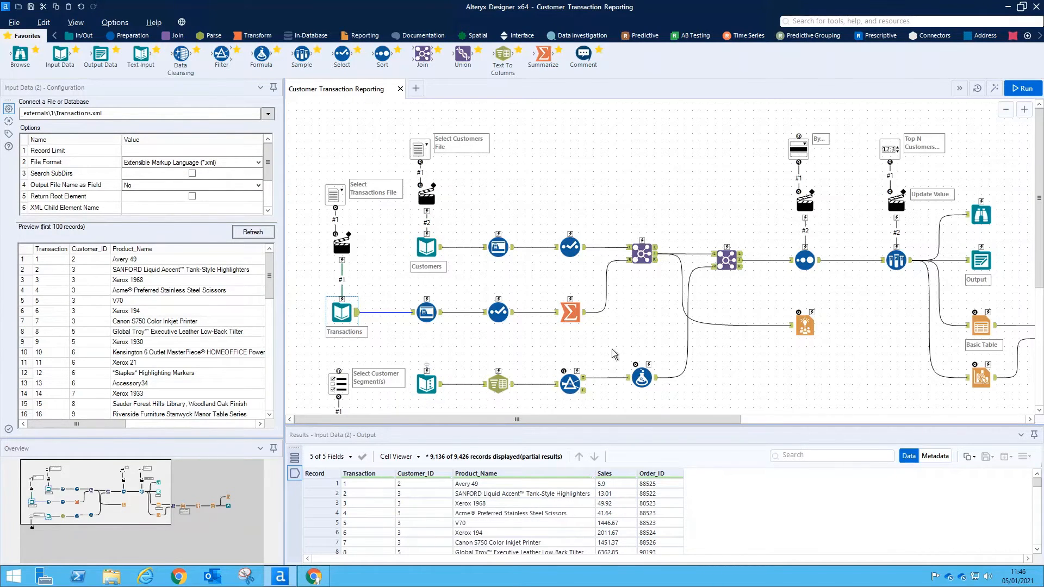
{"action": "mouse_move", "coordinate": [589, 327]}
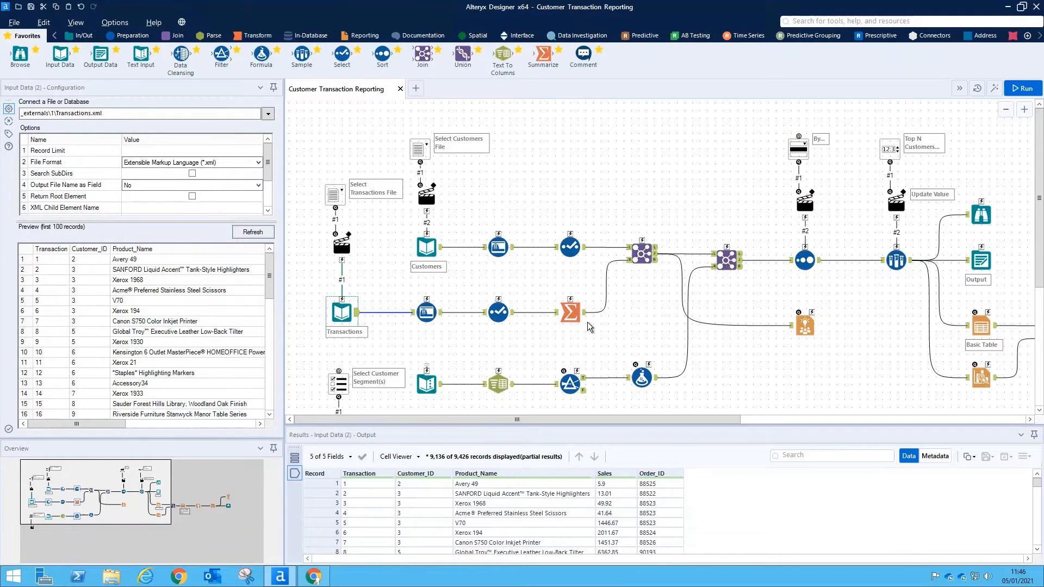
{"action": "left_click", "coordinate": [641, 252]}
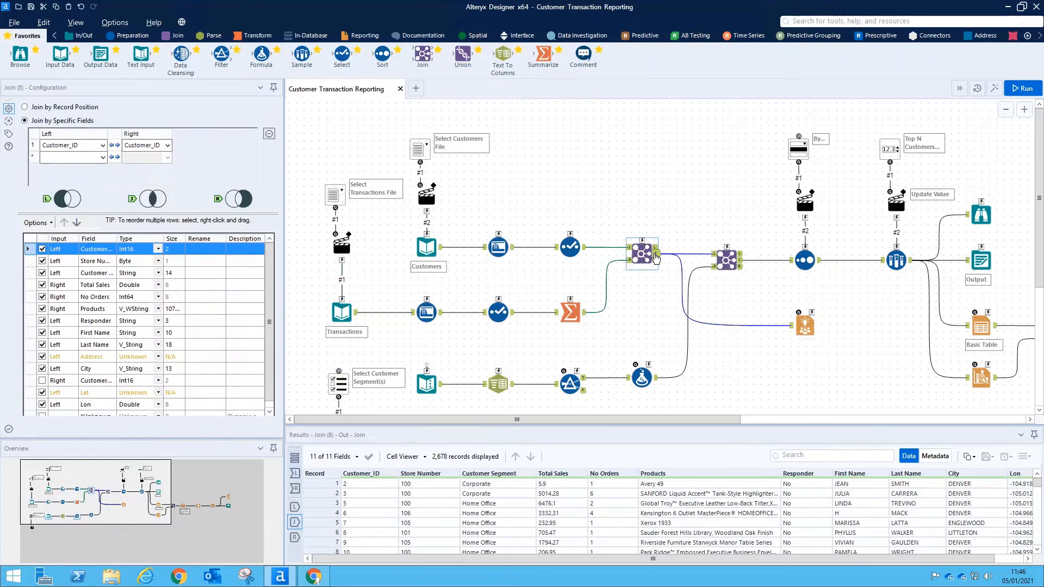
{"action": "left_click", "coordinate": [980, 214]}
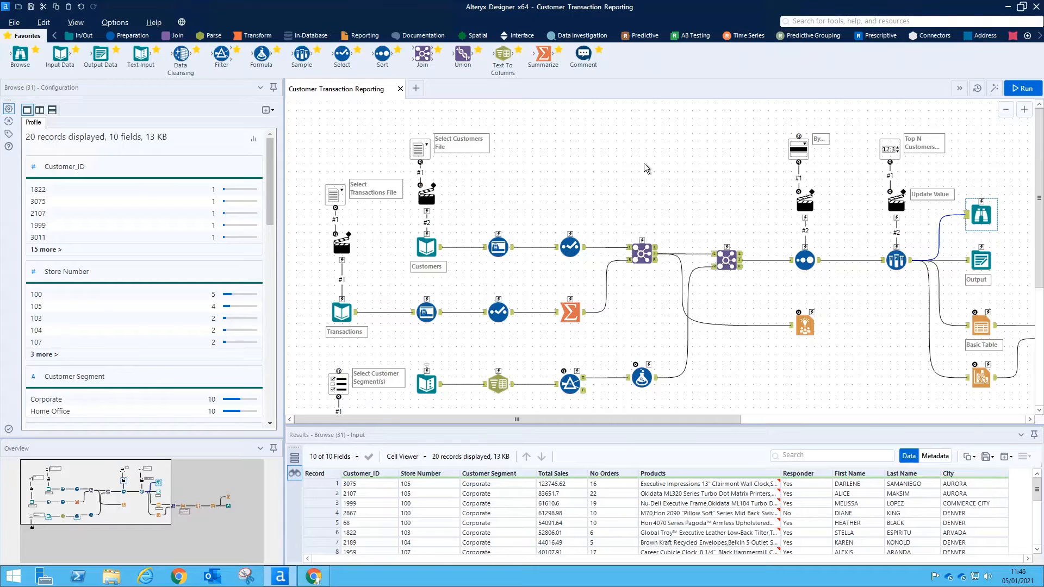
{"action": "mouse_move", "coordinate": [314, 153]}
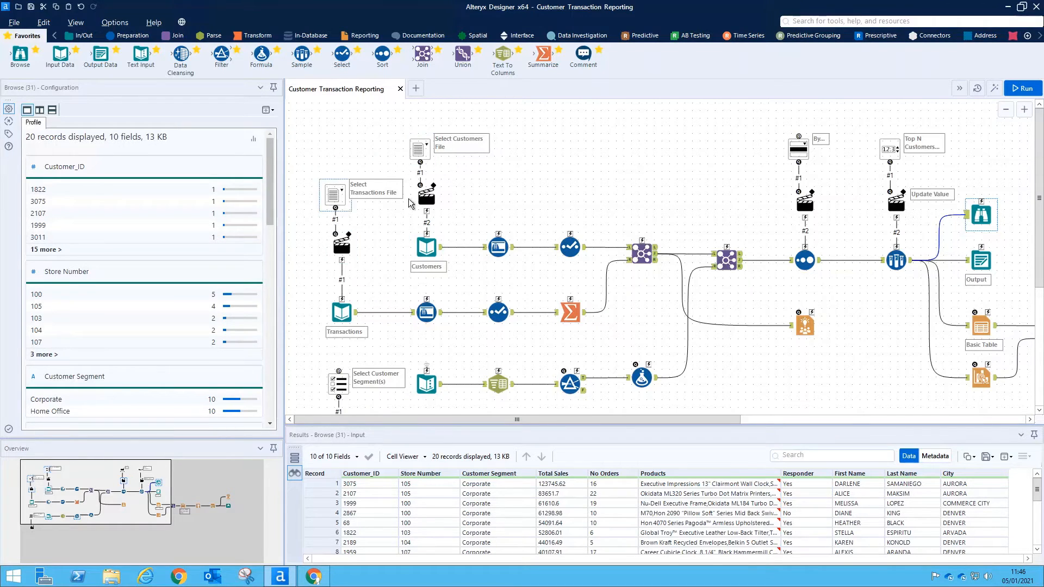
{"action": "mouse_move", "coordinate": [873, 221]}
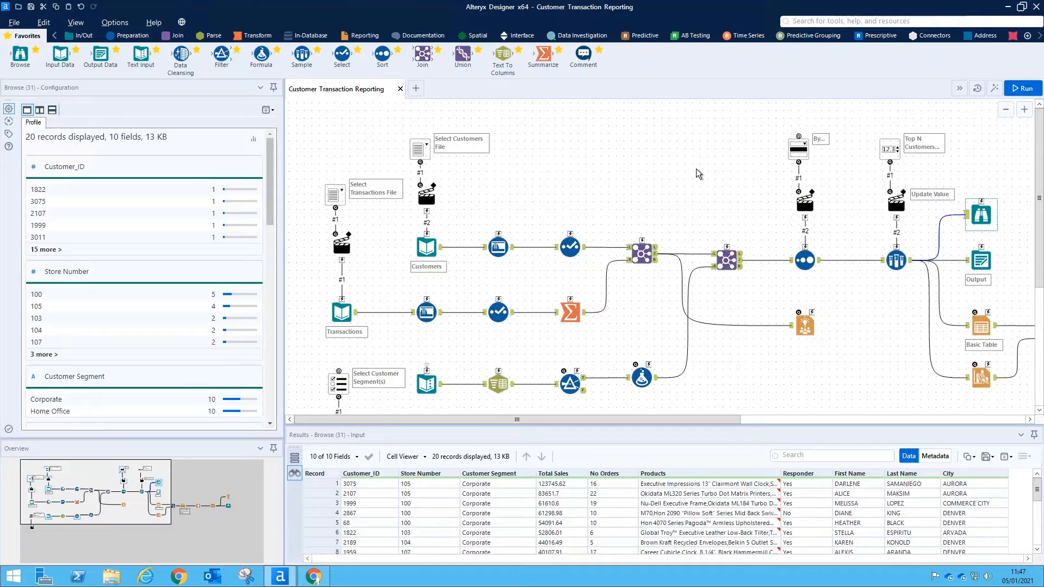
{"action": "mouse_move", "coordinate": [460, 172]}
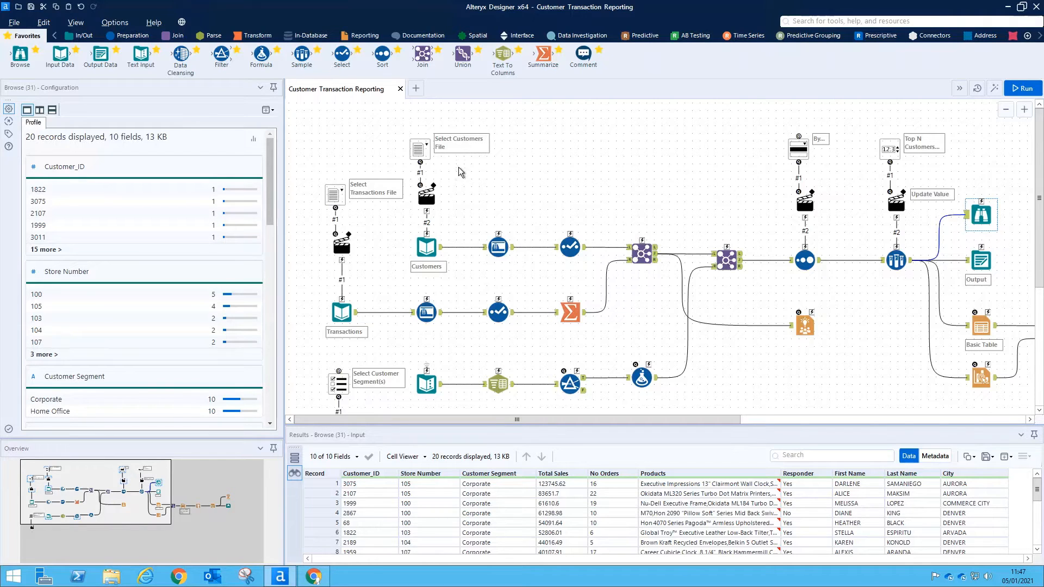
{"action": "mouse_move", "coordinate": [372, 156]}
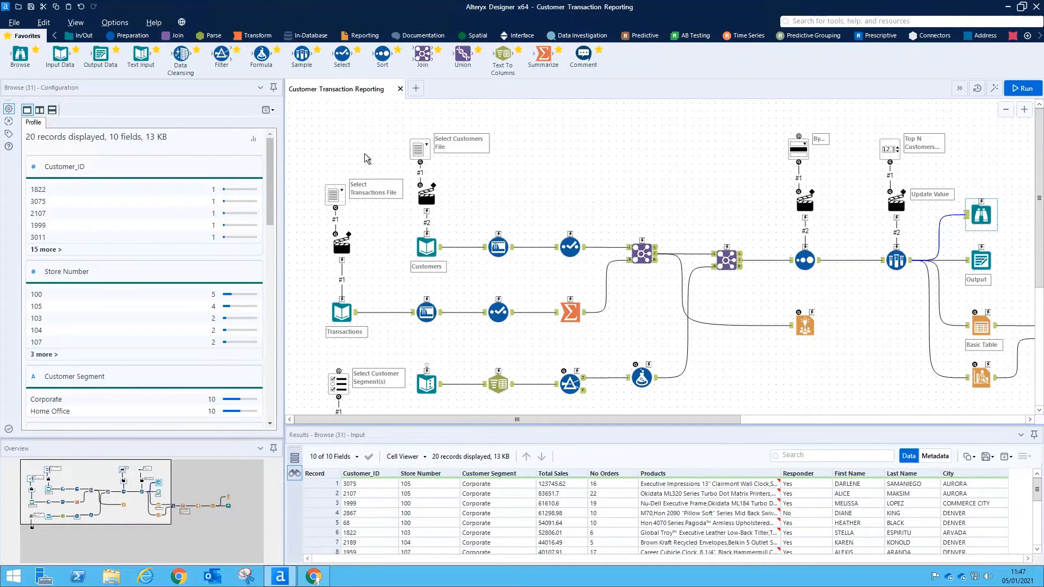
Show the Select Customers File browse tool's settings with standard database file formats
{"action": "left_click", "coordinate": [418, 149]}
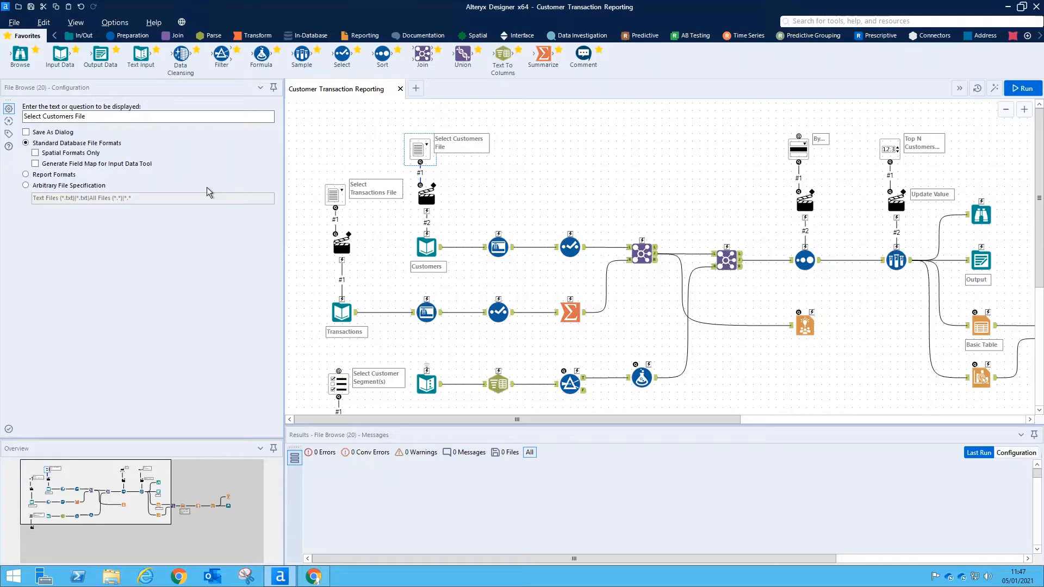
{"action": "mouse_move", "coordinate": [225, 181]}
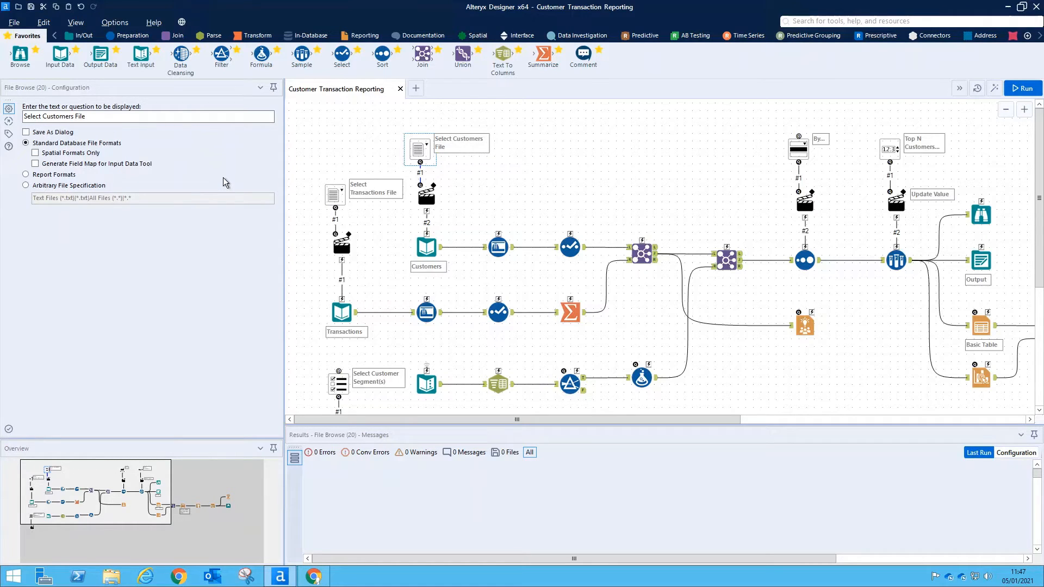
{"action": "mouse_move", "coordinate": [75, 139]}
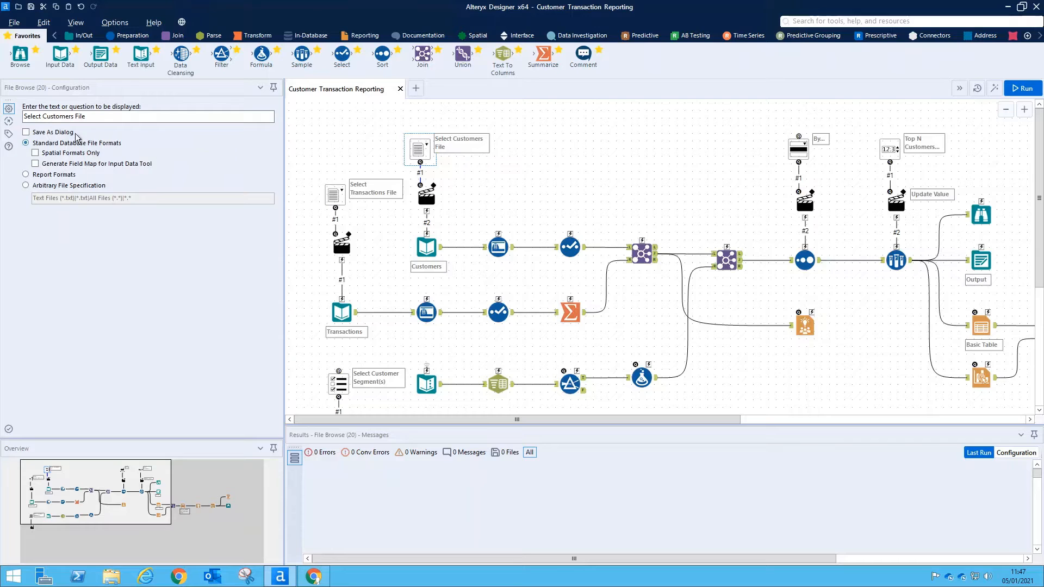
{"action": "mouse_move", "coordinate": [90, 135]}
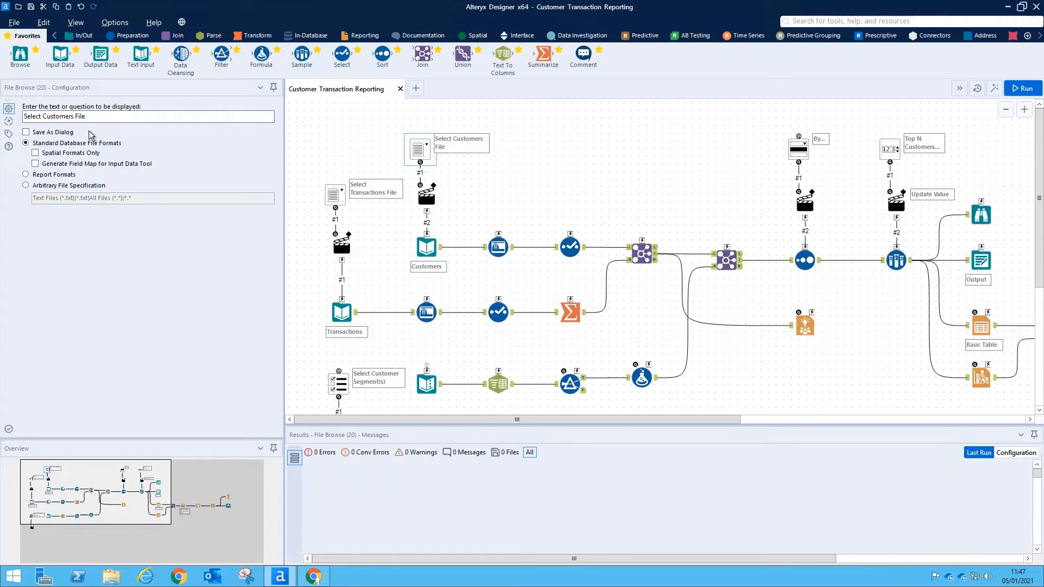
Show the Select Transactions File prompt's settings, which accept standard database formats
{"action": "left_click", "coordinate": [335, 194]}
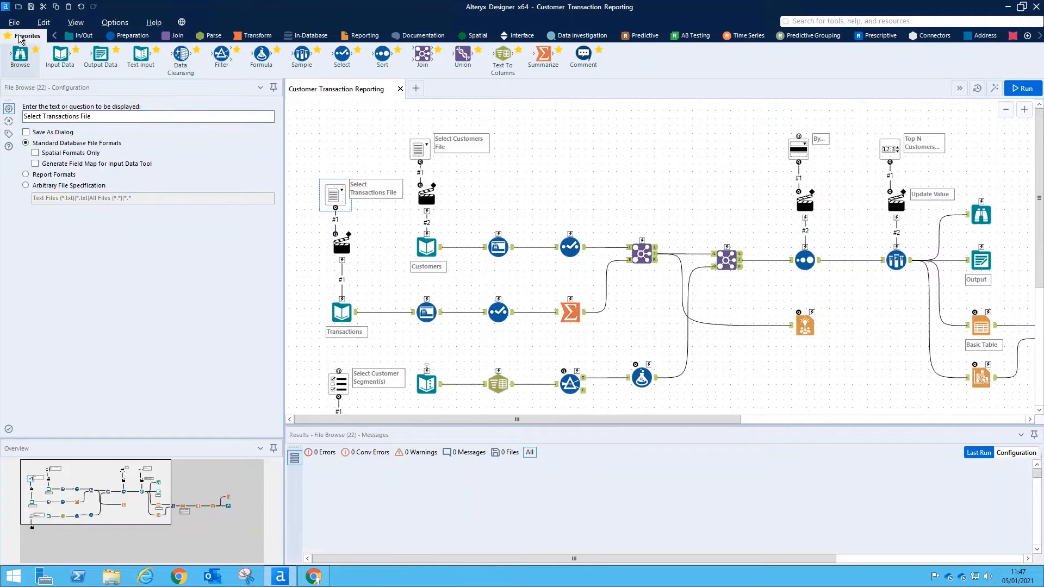
Begin saving the workflow to a Private Gallery
{"action": "left_click", "coordinate": [20, 22]}
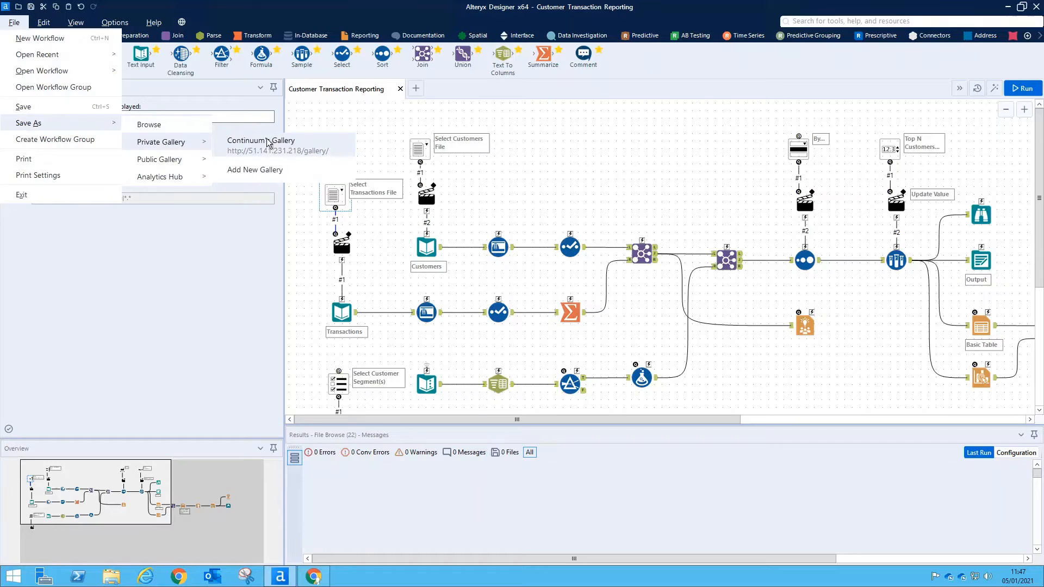
{"action": "mouse_move", "coordinate": [272, 154]}
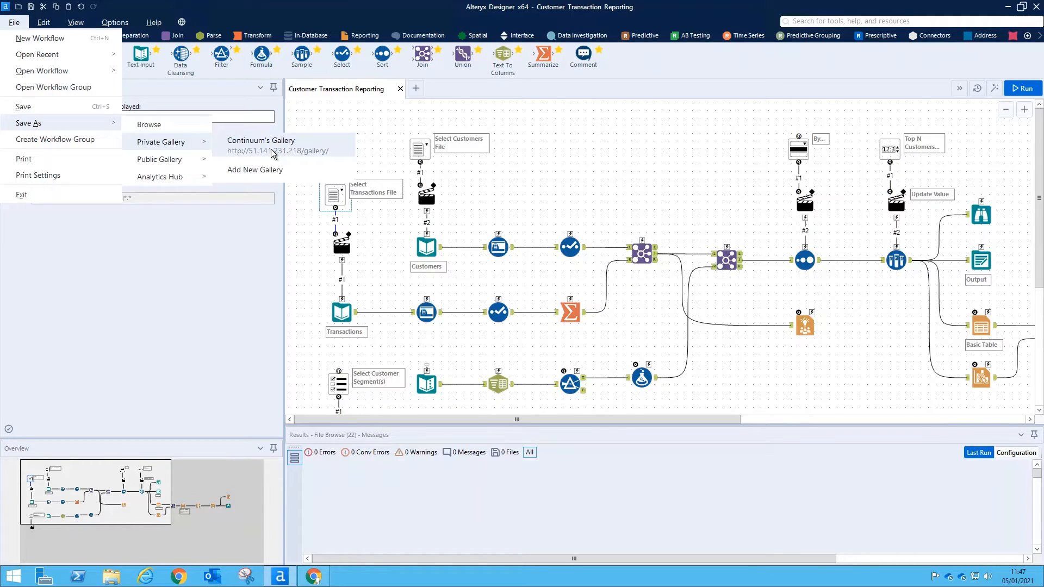
Save Customer Transaction Reporting to Continuum's Gallery under Demo and confirm
{"action": "left_click", "coordinate": [261, 141]}
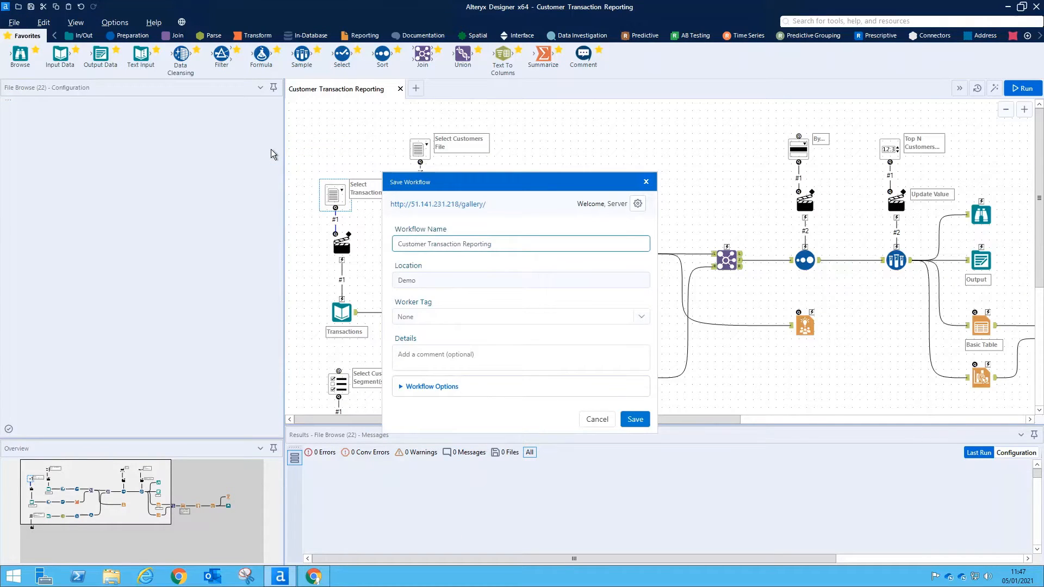
{"action": "left_click", "coordinate": [635, 420]}
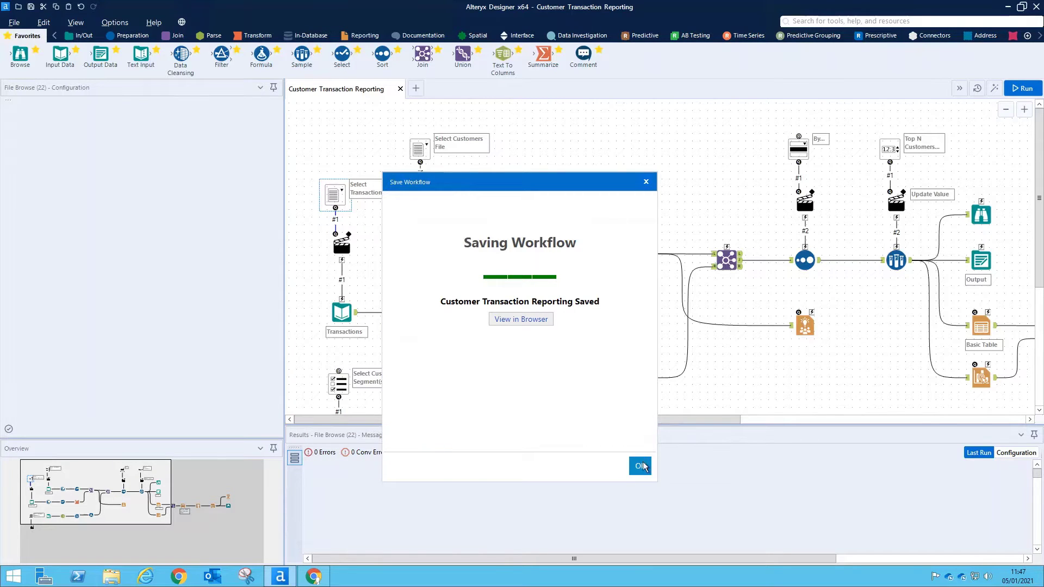
{"action": "left_click", "coordinate": [640, 466]}
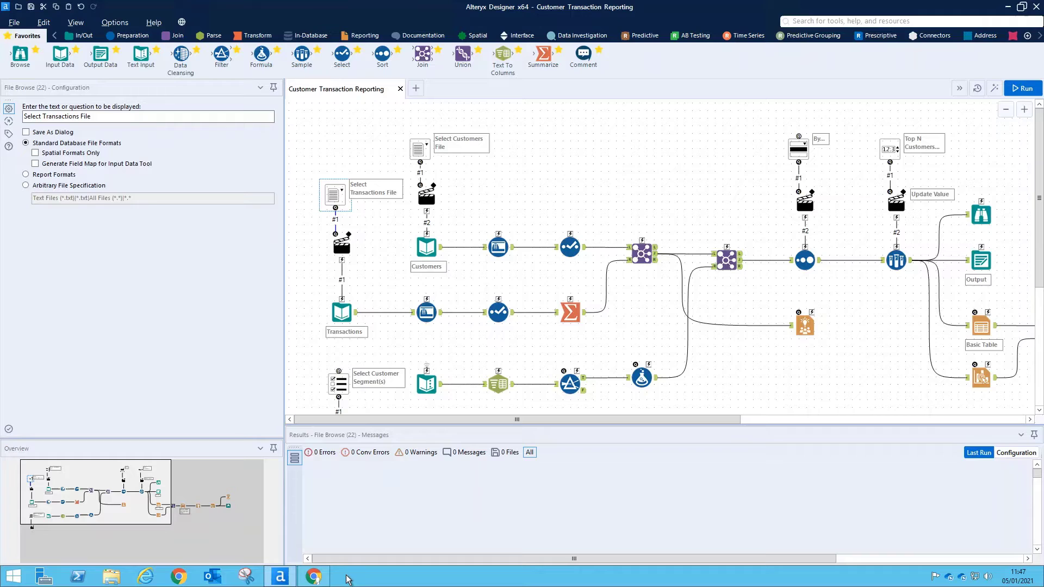
Switch to the browser and go to Continuum's Gallery Home page
{"action": "left_click", "coordinate": [314, 575]}
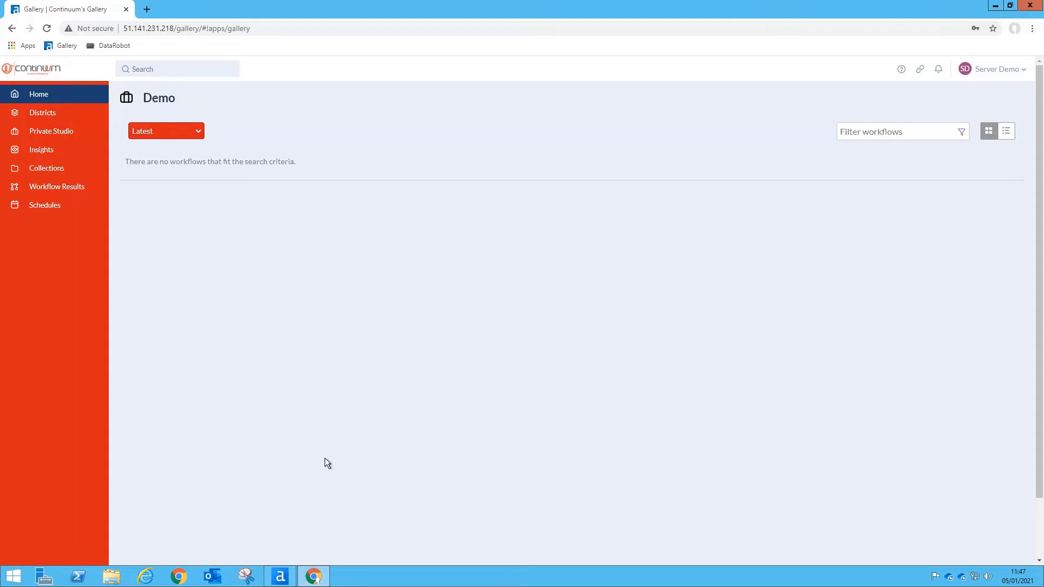
{"action": "mouse_move", "coordinate": [350, 397]}
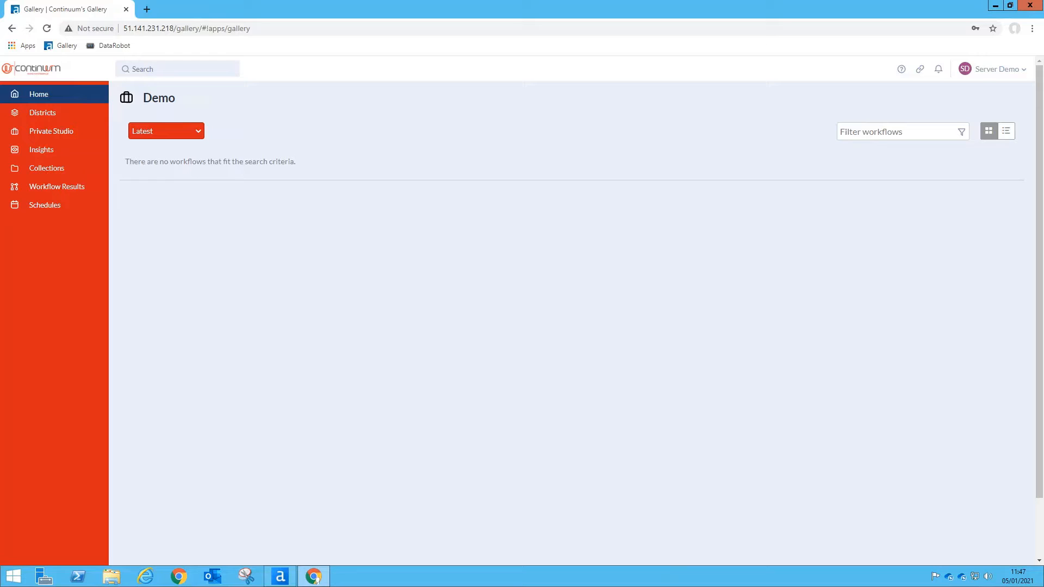
{"action": "left_click", "coordinate": [39, 94]}
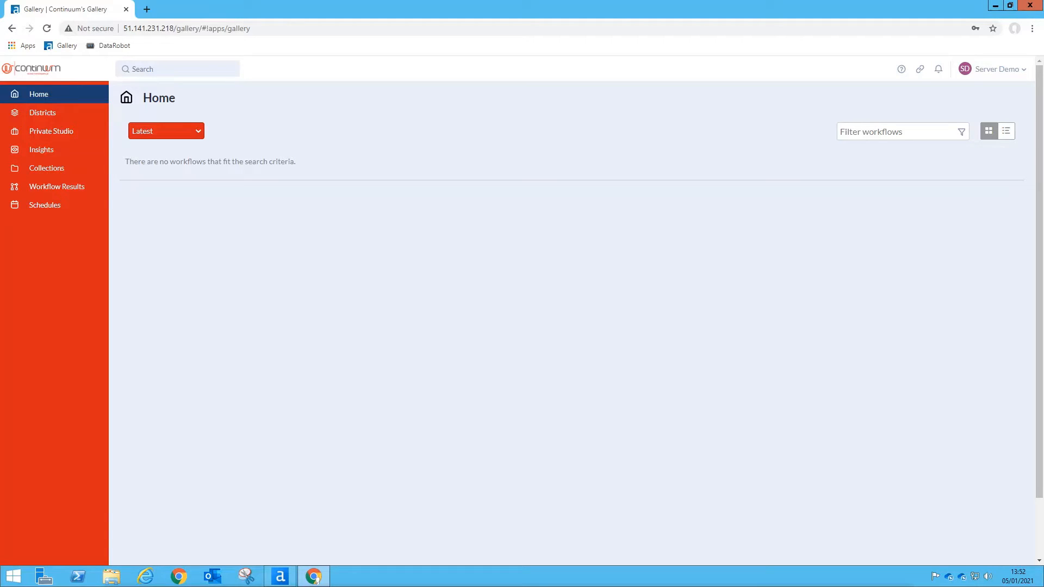
{"action": "mouse_move", "coordinate": [61, 133]}
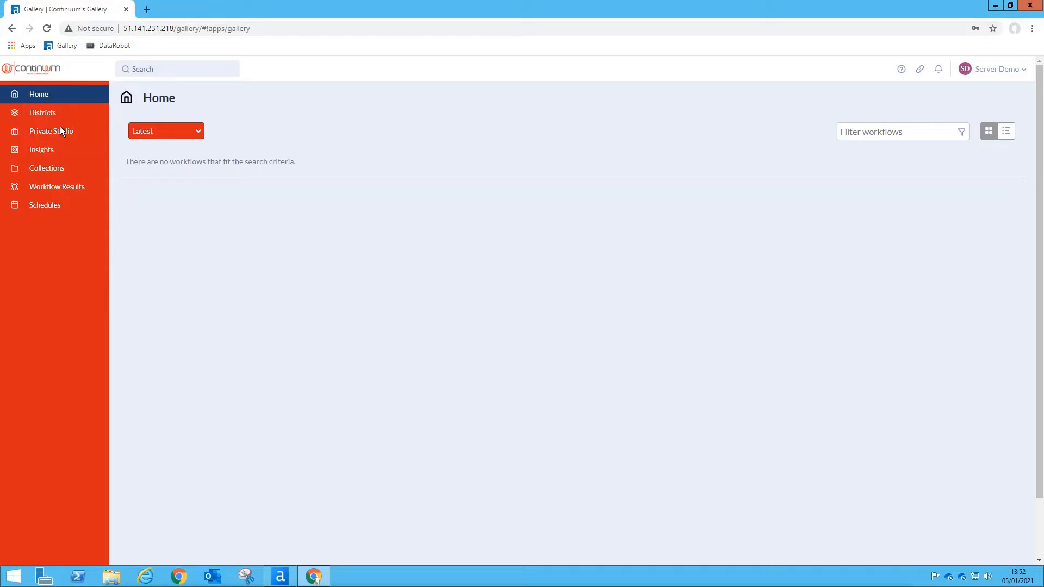
Open the Private Studio Demo page listing nine items, including Customer Transaction Reporting
{"action": "left_click", "coordinate": [52, 131]}
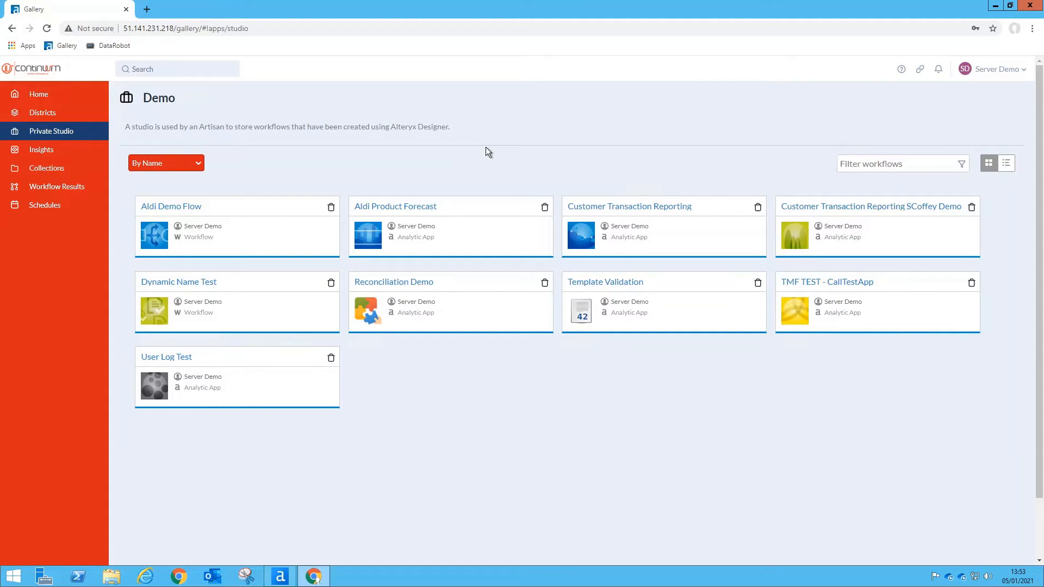
{"action": "mouse_move", "coordinate": [624, 212]}
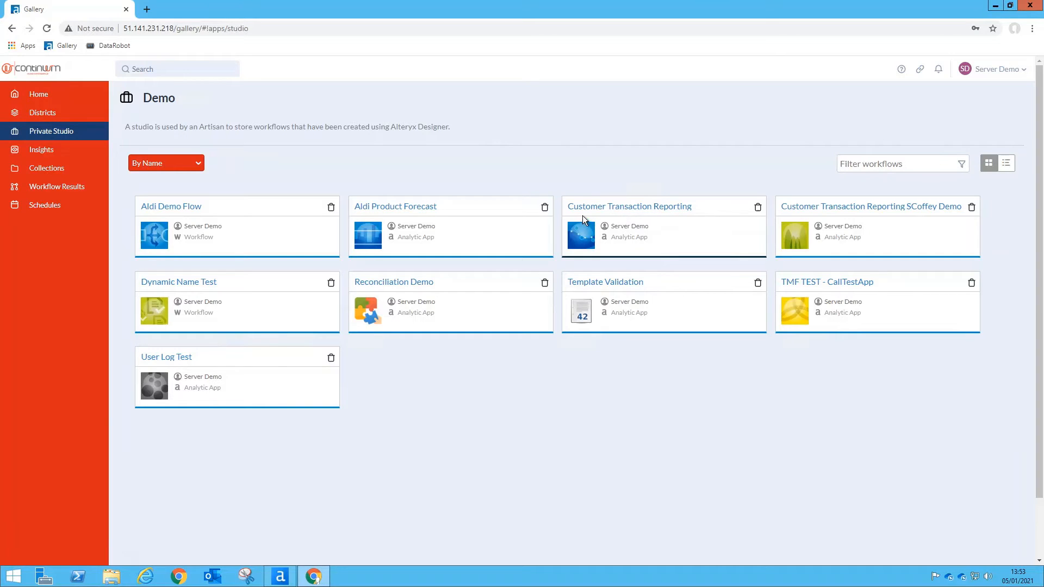
{"action": "mouse_move", "coordinate": [646, 219]}
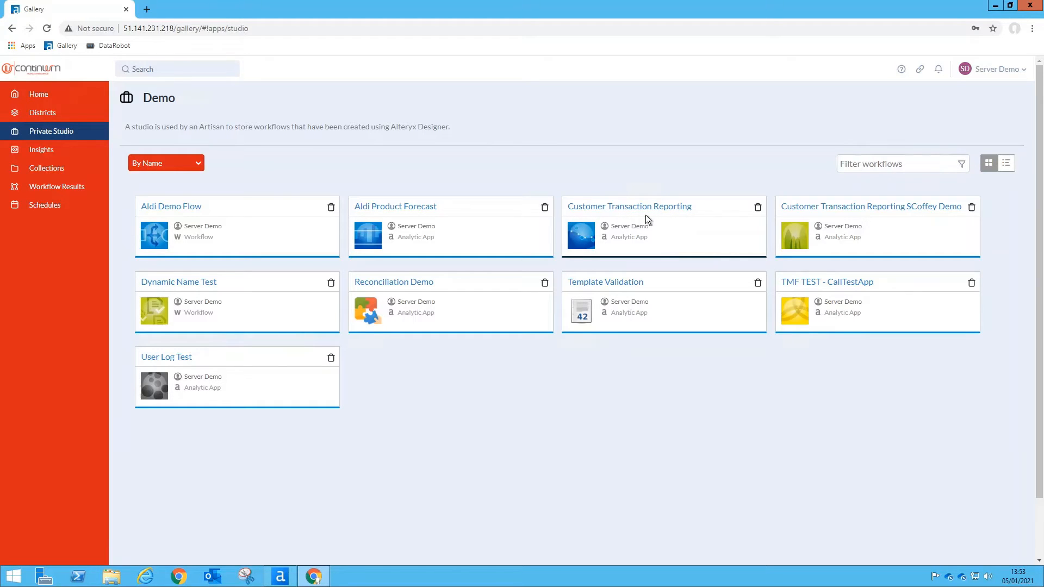
{"action": "mouse_move", "coordinate": [637, 222]}
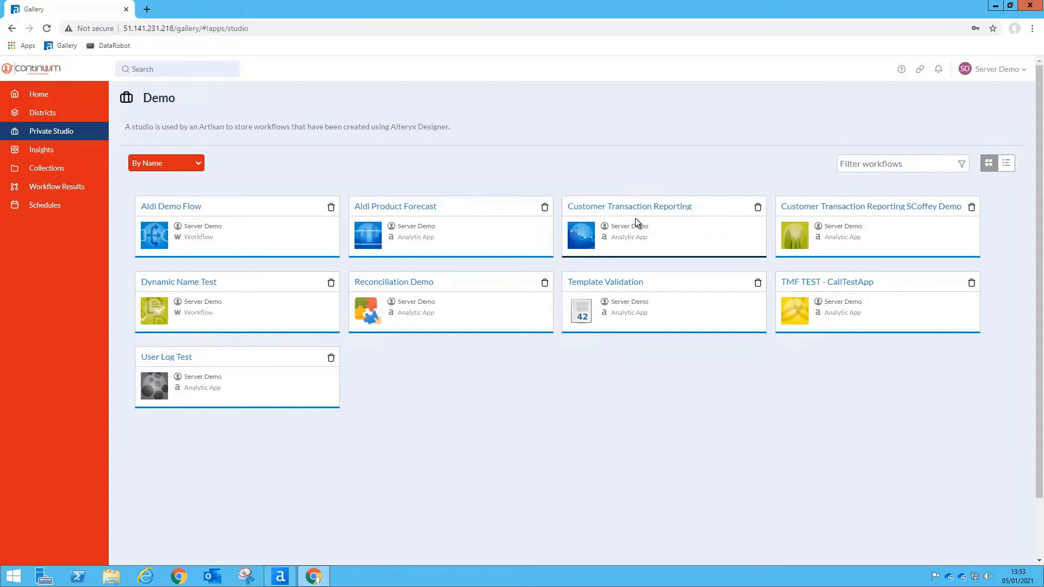
{"action": "mouse_move", "coordinate": [576, 212]}
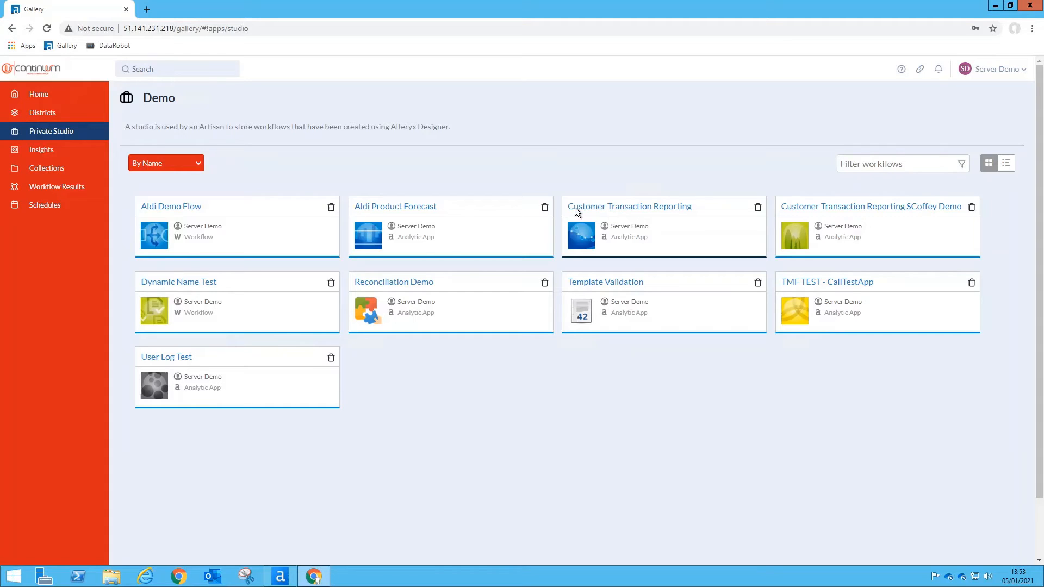
{"action": "mouse_move", "coordinate": [46, 168]}
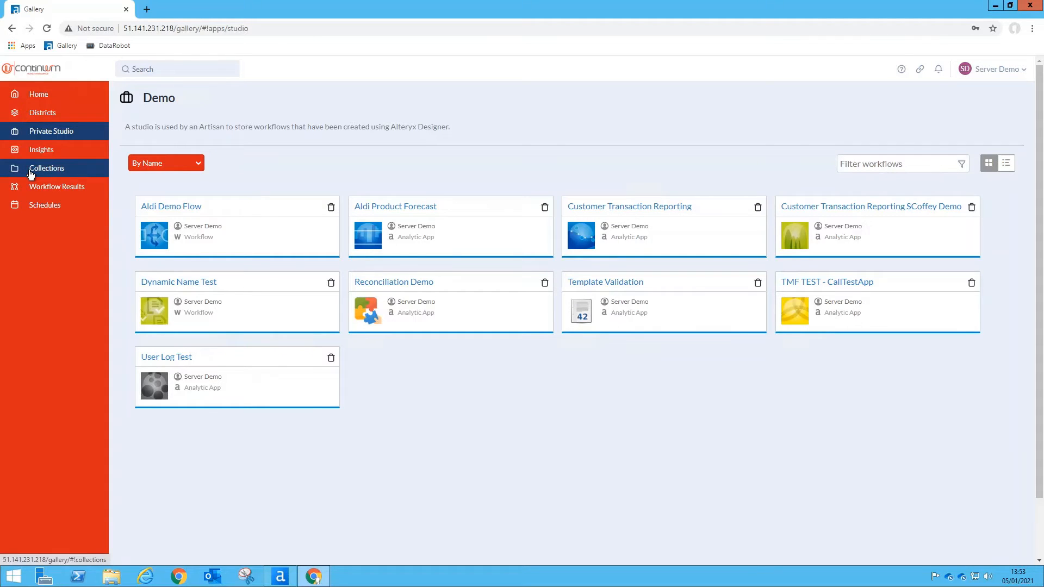
Add a new collection named 'Server Demo' from the Collections page
{"action": "left_click", "coordinate": [47, 168]}
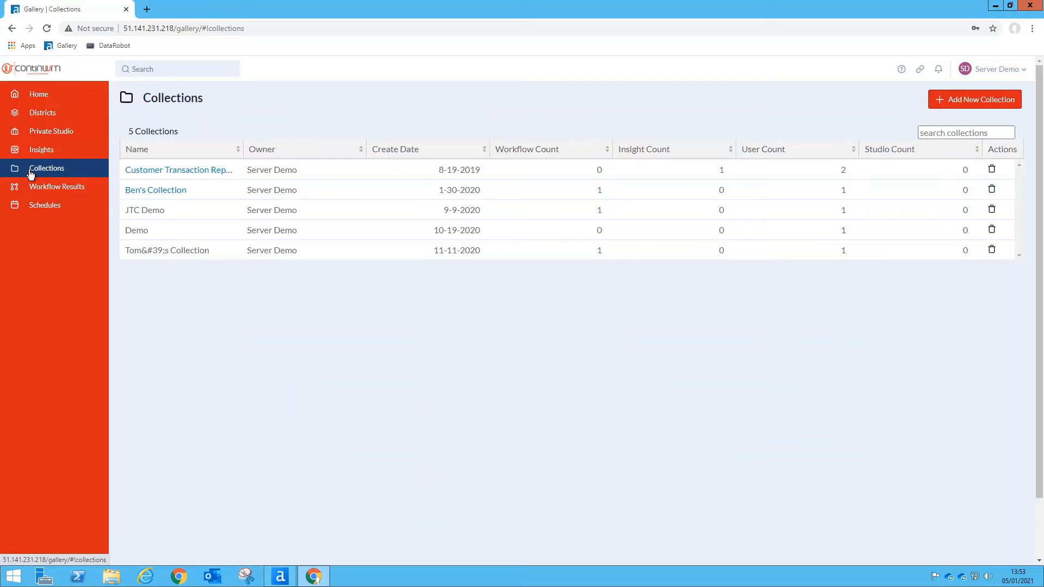
{"action": "mouse_move", "coordinate": [220, 368]}
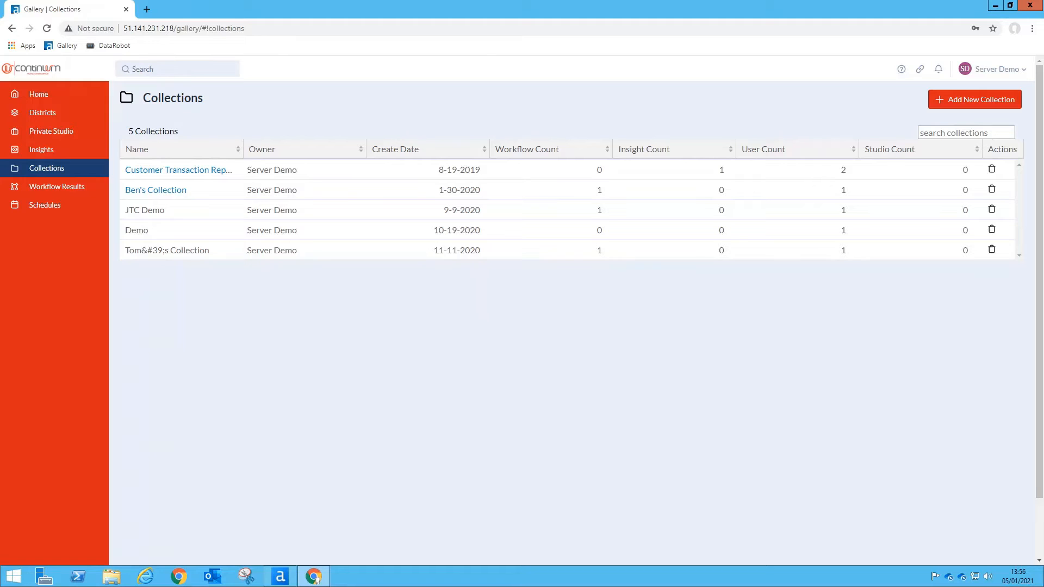
{"action": "mouse_move", "coordinate": [806, 250]}
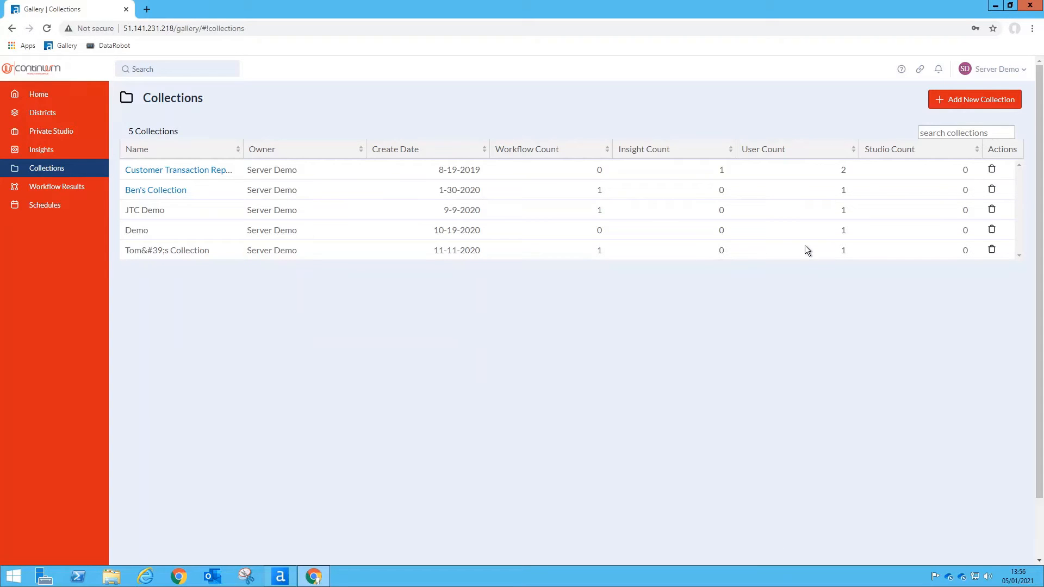
{"action": "mouse_move", "coordinate": [951, 118]}
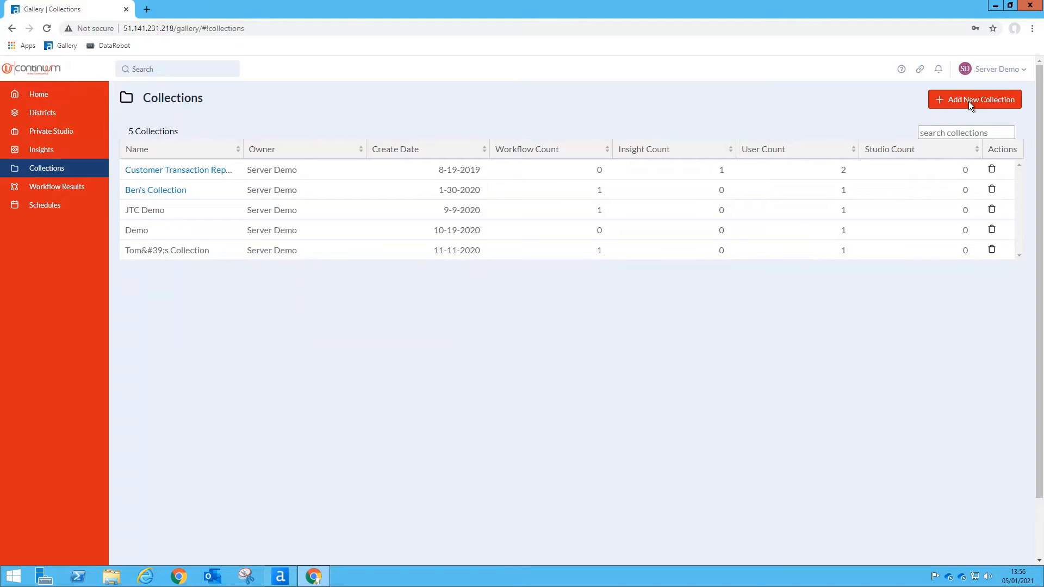
{"action": "left_click", "coordinate": [974, 100]}
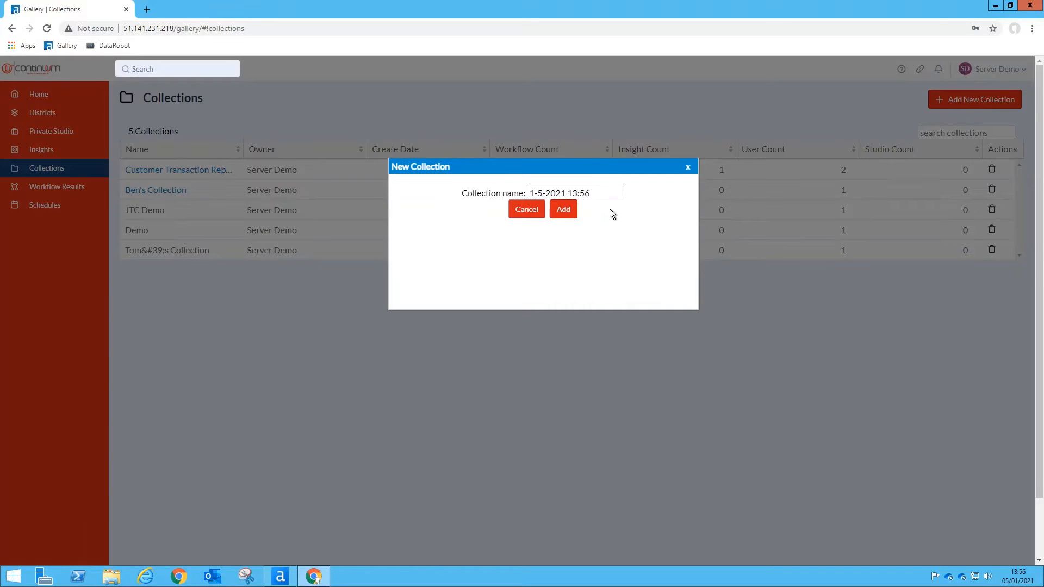
{"action": "type", "text": "Server Demo"}
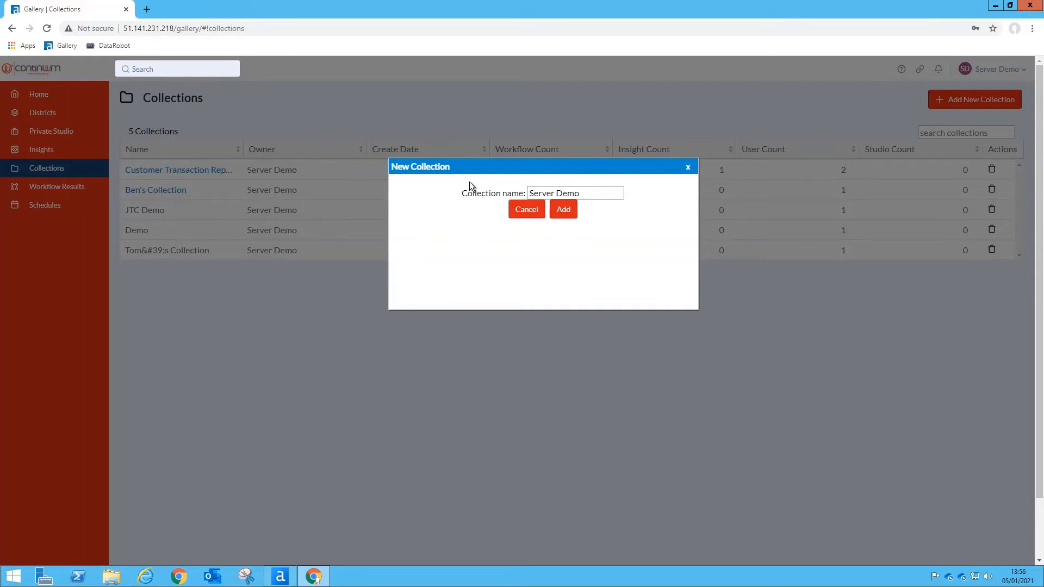
{"action": "mouse_move", "coordinate": [579, 213]}
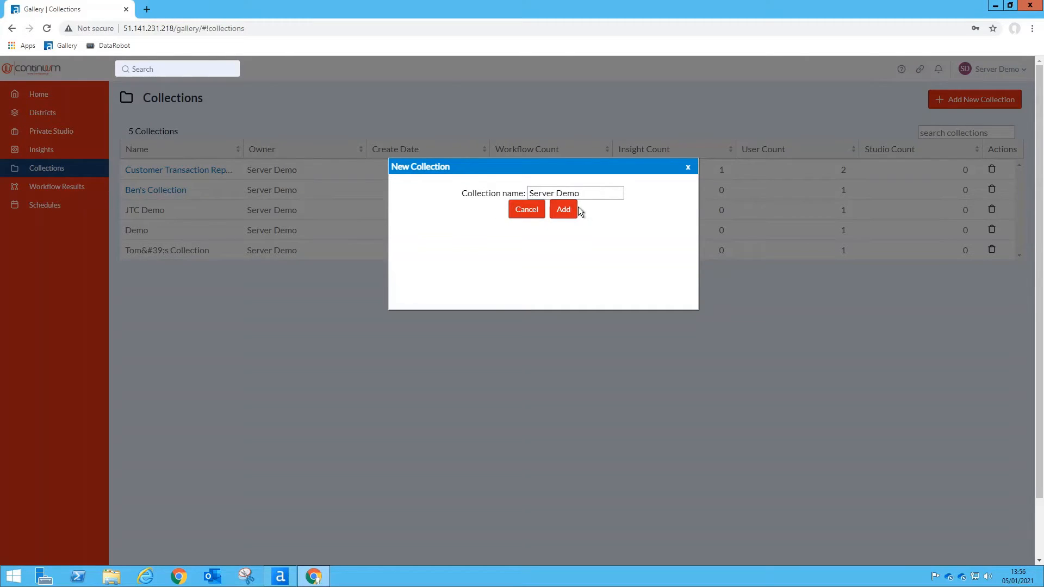
{"action": "left_click", "coordinate": [563, 210]}
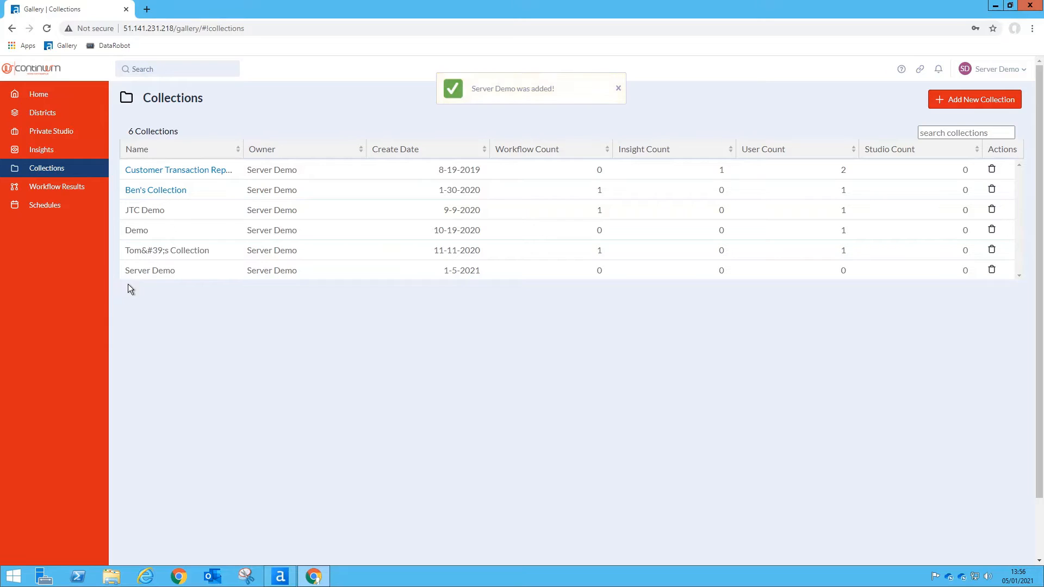
{"action": "mouse_move", "coordinate": [167, 296]}
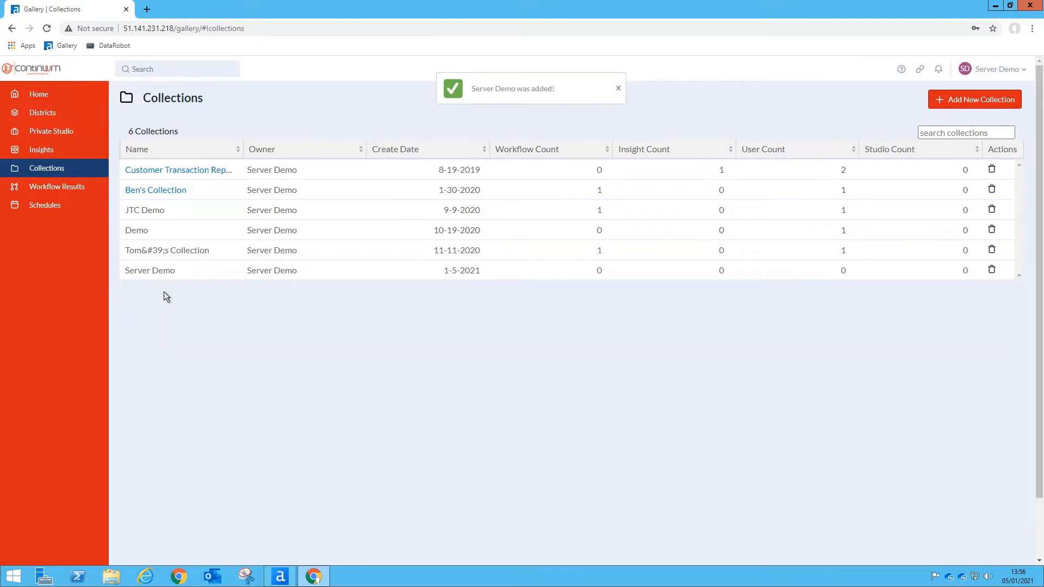
{"action": "mouse_move", "coordinate": [166, 281]}
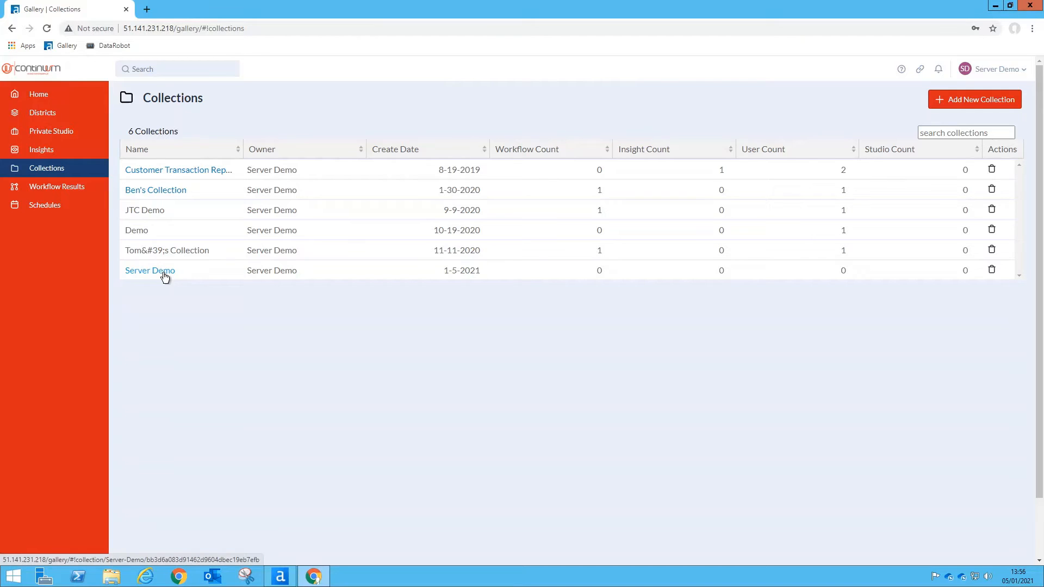
Add Customer Transaction Reporting to Server Demo via a 'customer' search, then view Users
{"action": "left_click", "coordinate": [149, 270]}
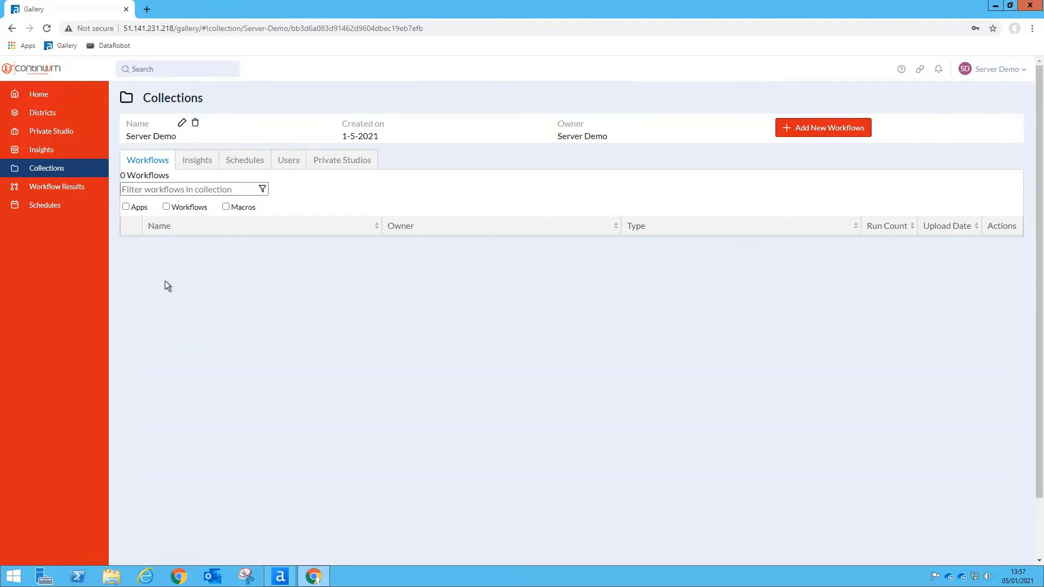
{"action": "mouse_move", "coordinate": [748, 120]}
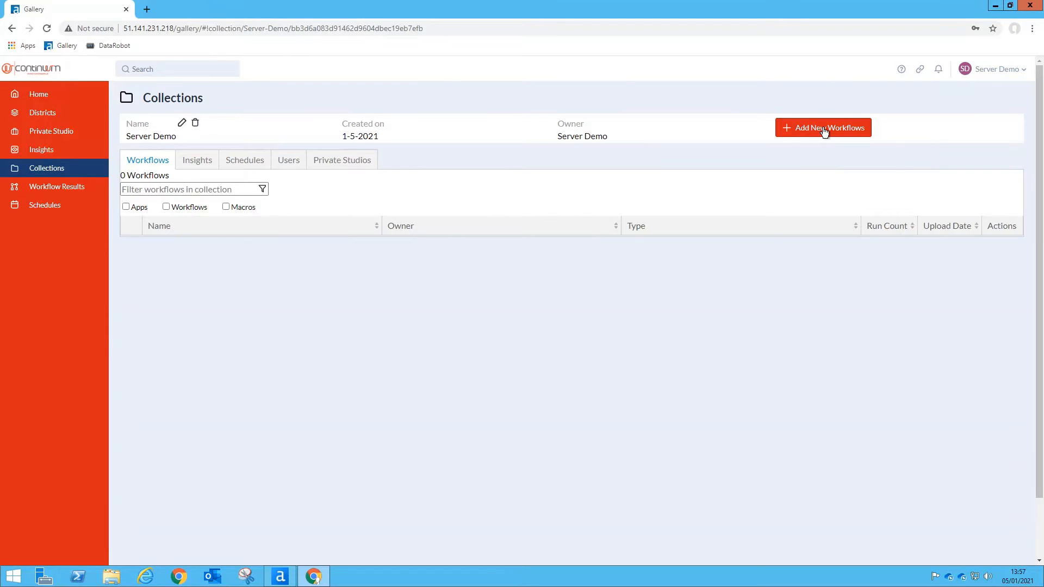
{"action": "left_click", "coordinate": [823, 128]}
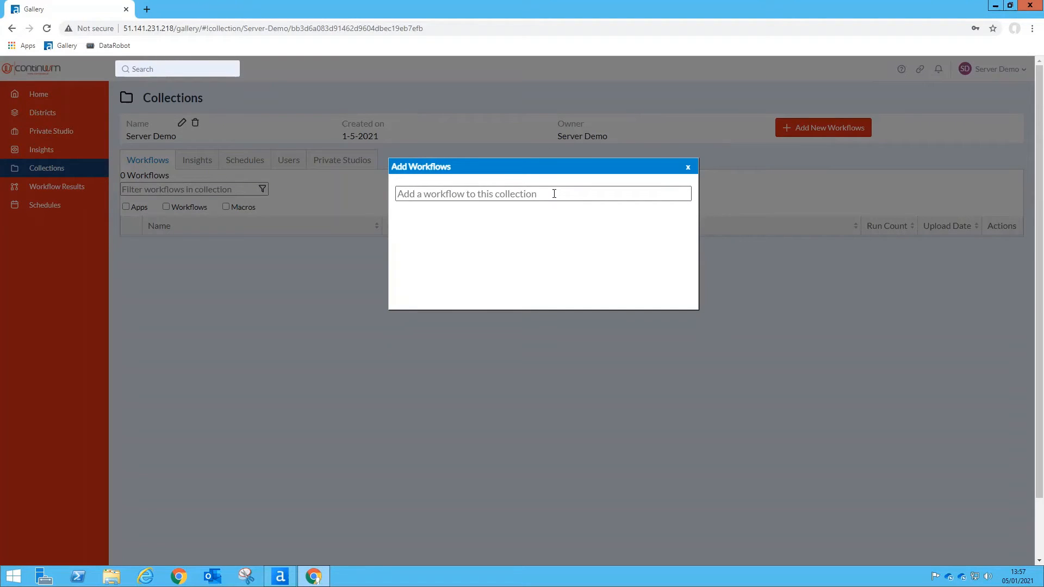
{"action": "type", "text": "customer traction"}
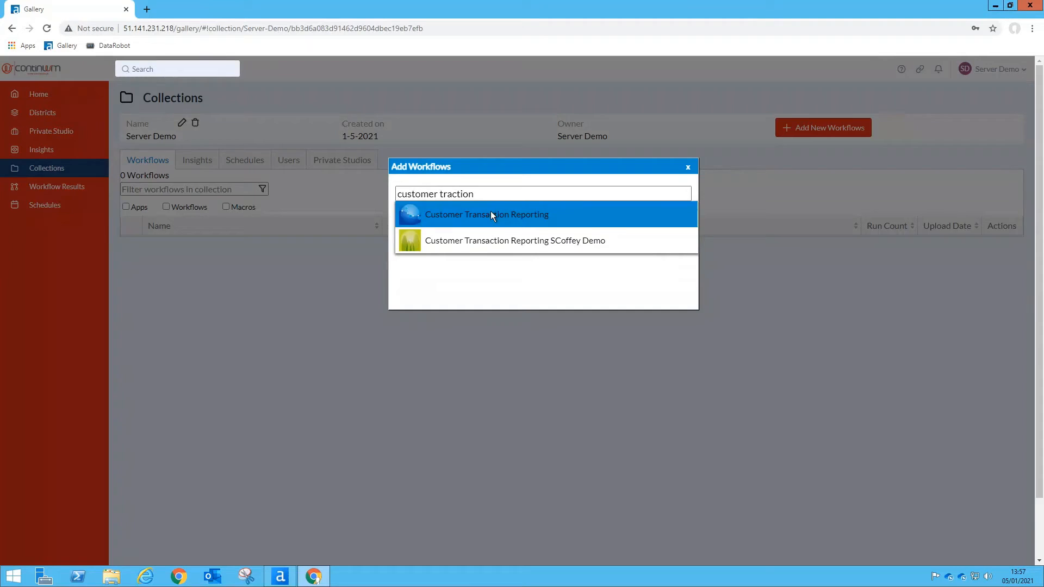
{"action": "left_click", "coordinate": [486, 215]}
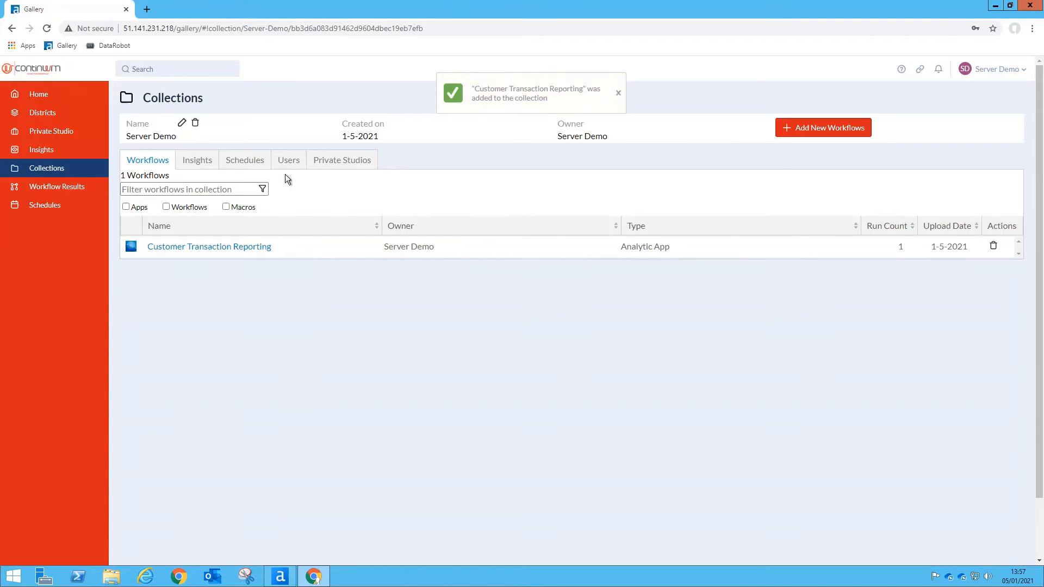
{"action": "left_click", "coordinate": [288, 160]}
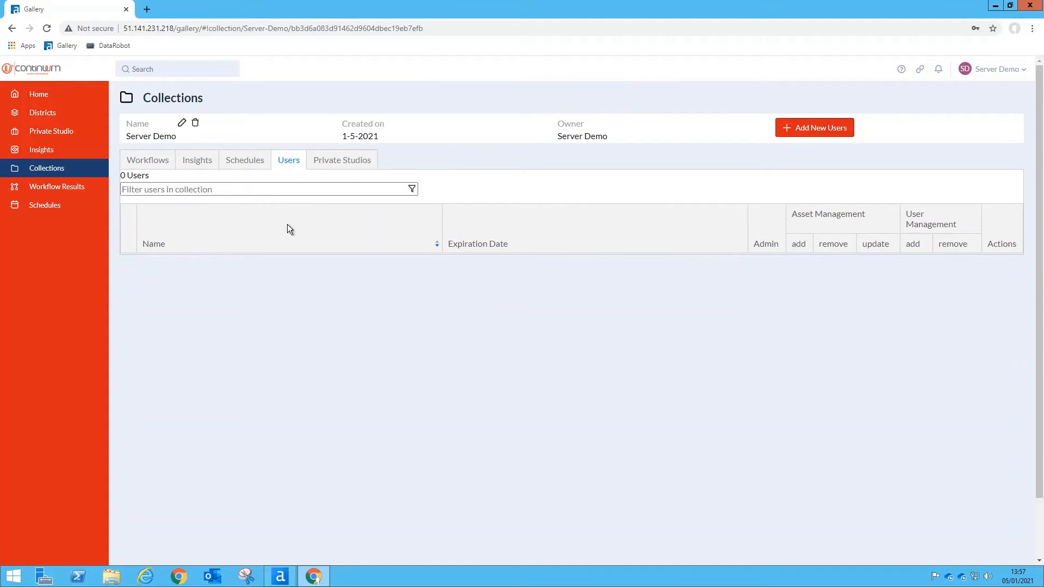
{"action": "mouse_move", "coordinate": [702, 196]}
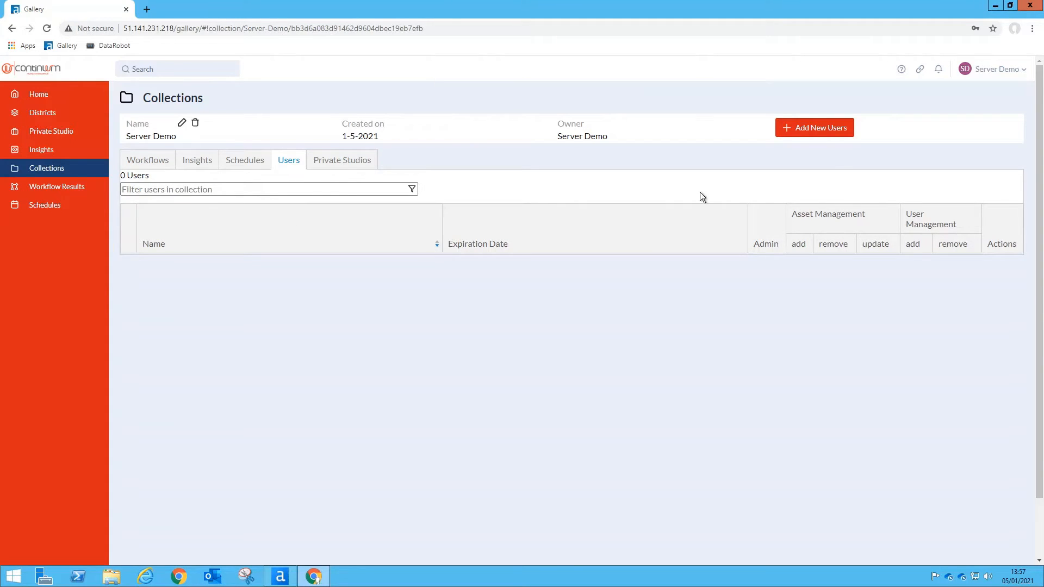
{"action": "left_click", "coordinate": [815, 127]}
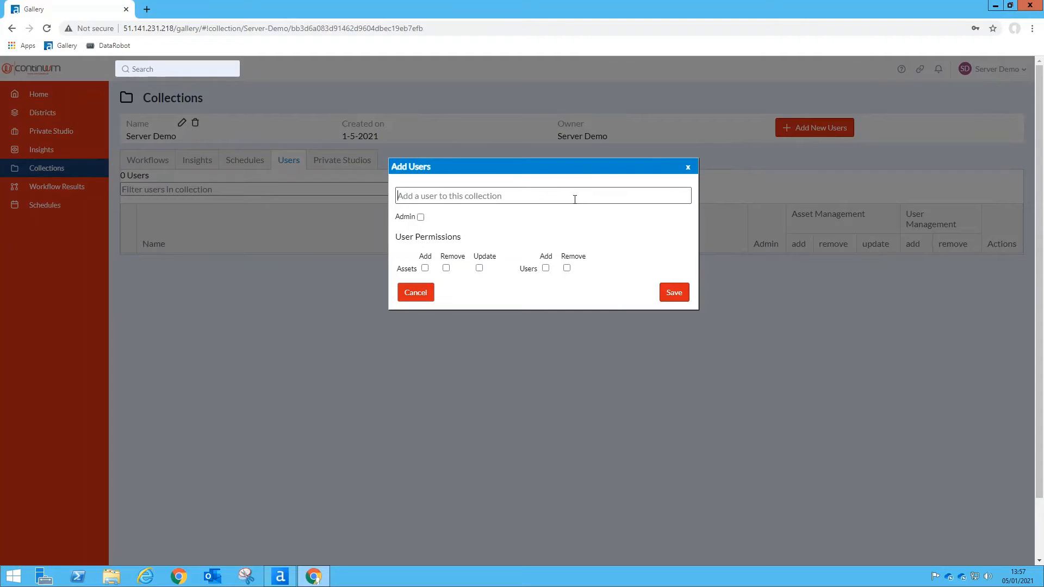
{"action": "type", "text": "dan hare"}
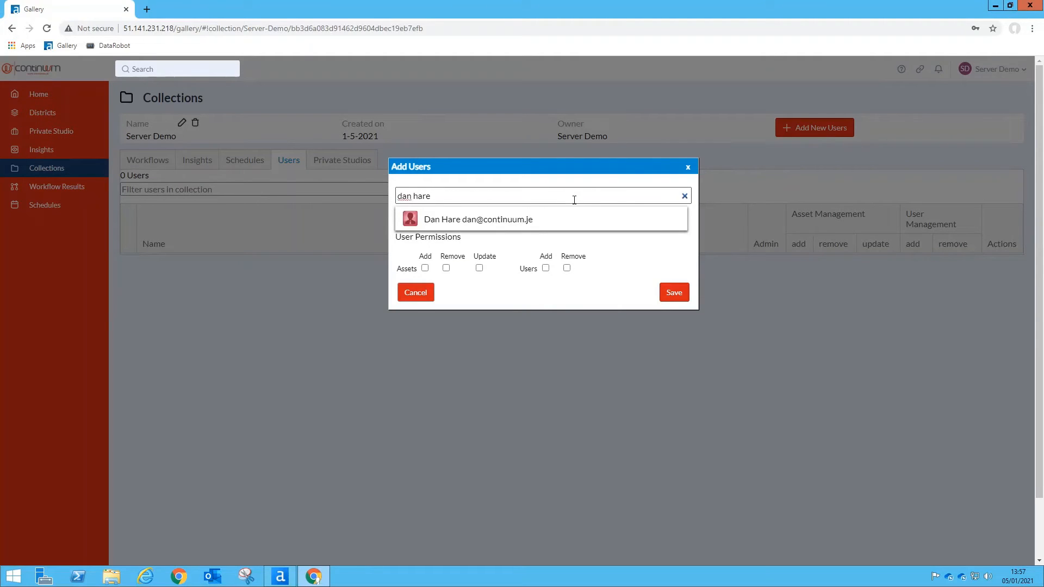
{"action": "left_click", "coordinate": [478, 219]}
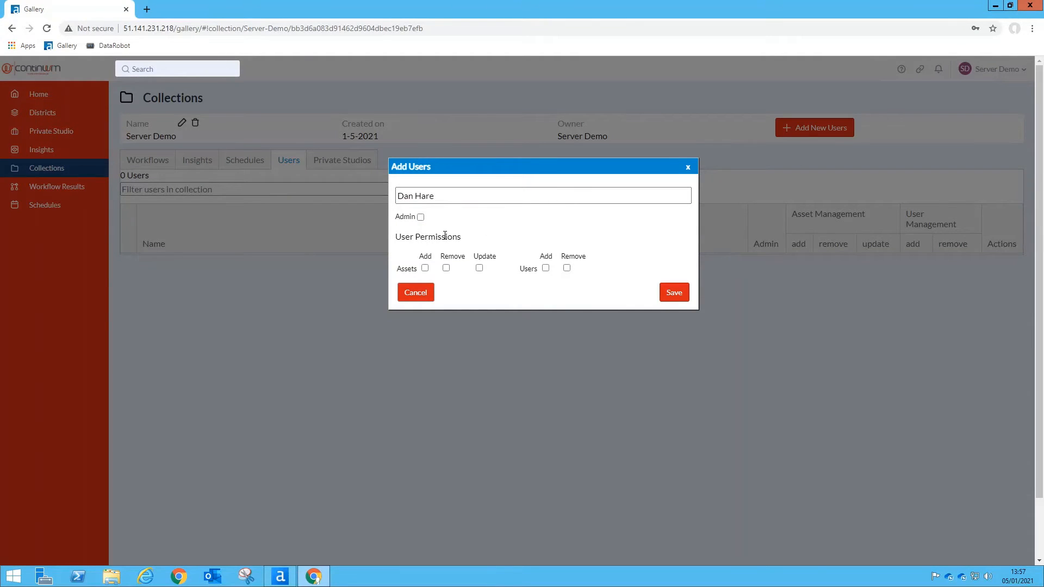
{"action": "mouse_move", "coordinate": [437, 232]}
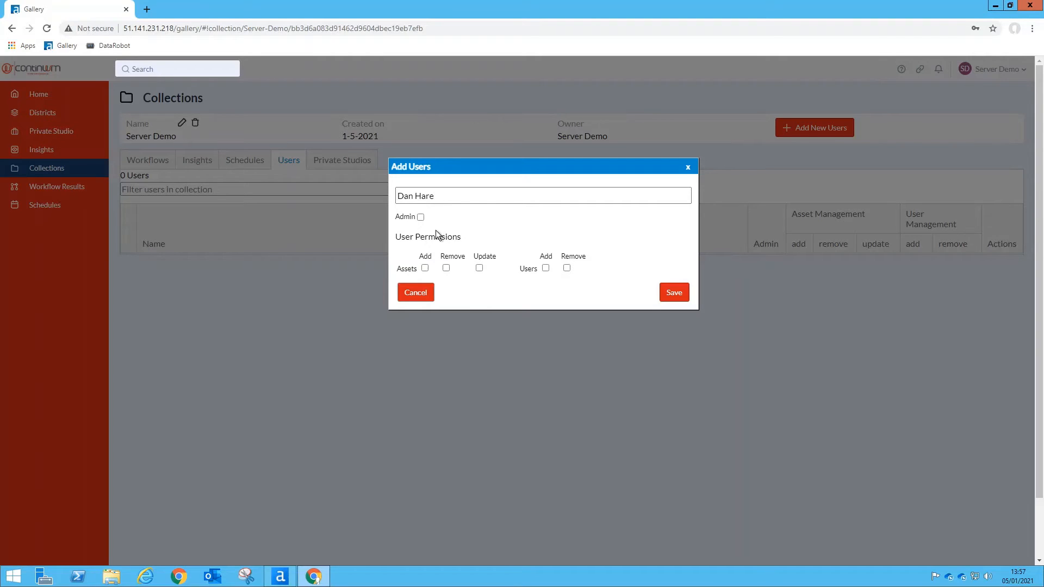
{"action": "left_click", "coordinate": [421, 217]}
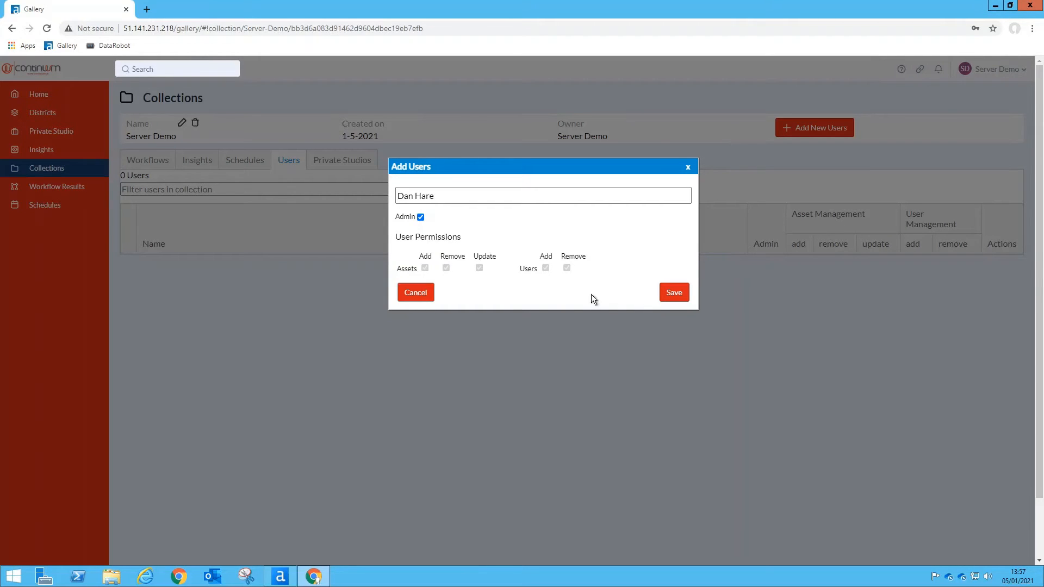
{"action": "left_click", "coordinate": [673, 293]}
{"action": "type", "text": "Dw"}
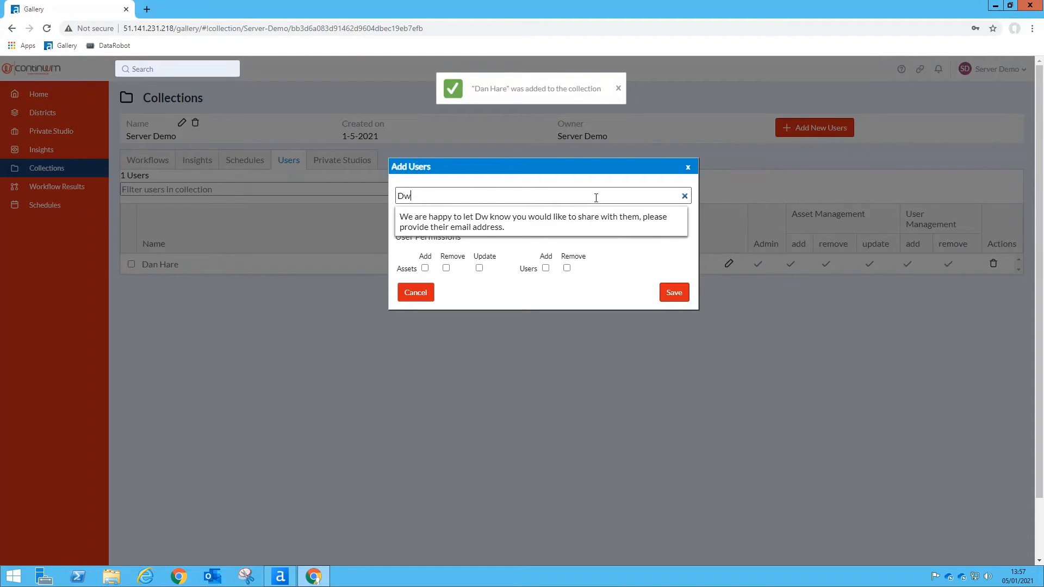
{"action": "type", "text": "David Johnson"}
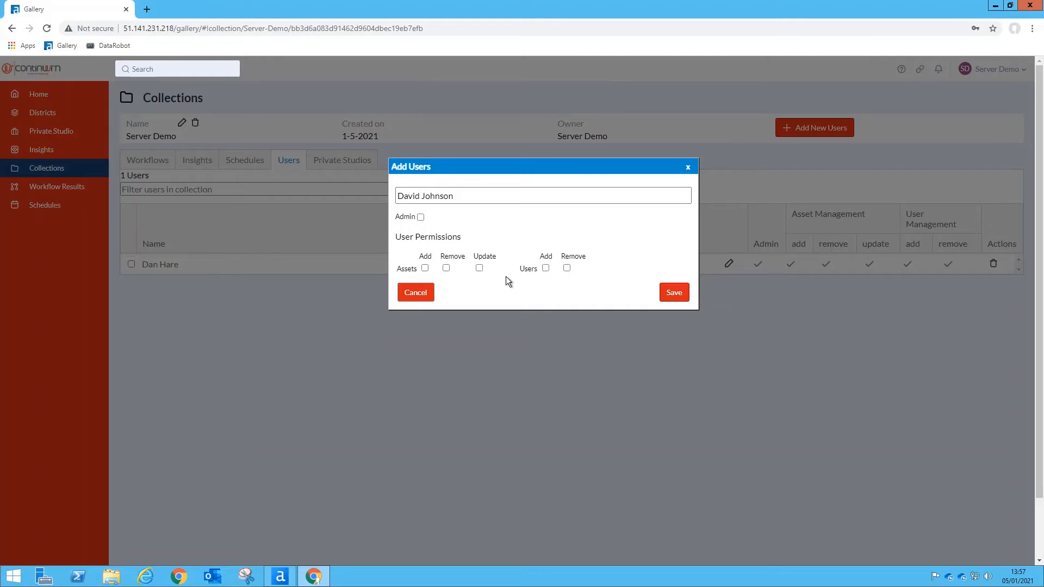
{"action": "mouse_move", "coordinate": [500, 281]}
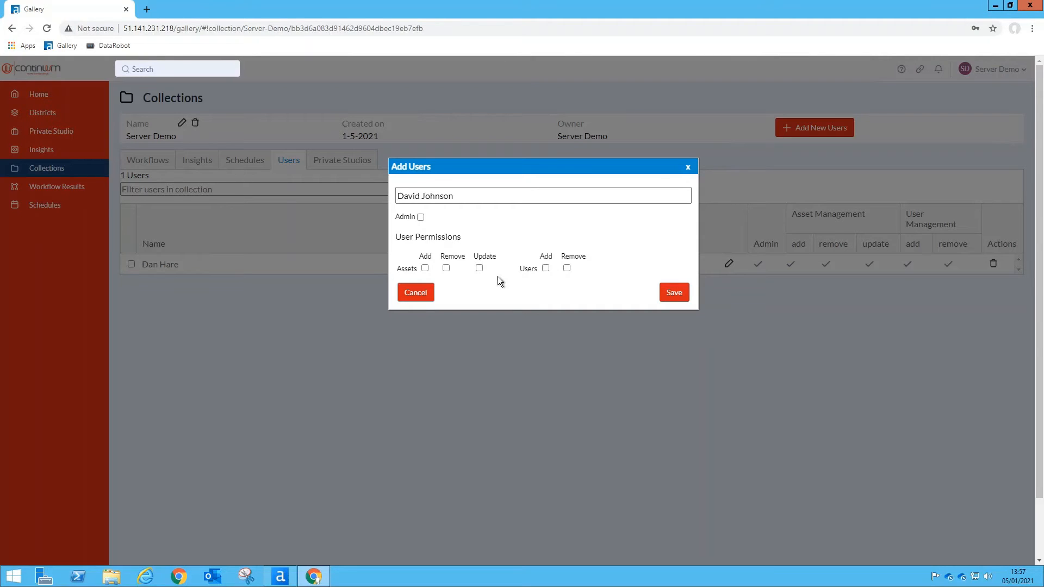
{"action": "mouse_move", "coordinate": [631, 291]}
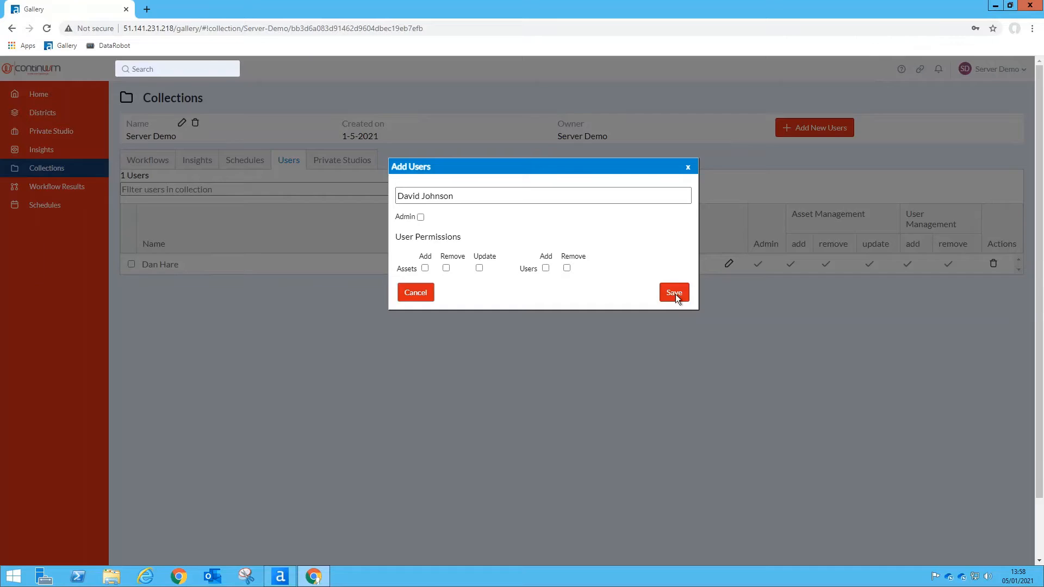
{"action": "left_click", "coordinate": [674, 292]}
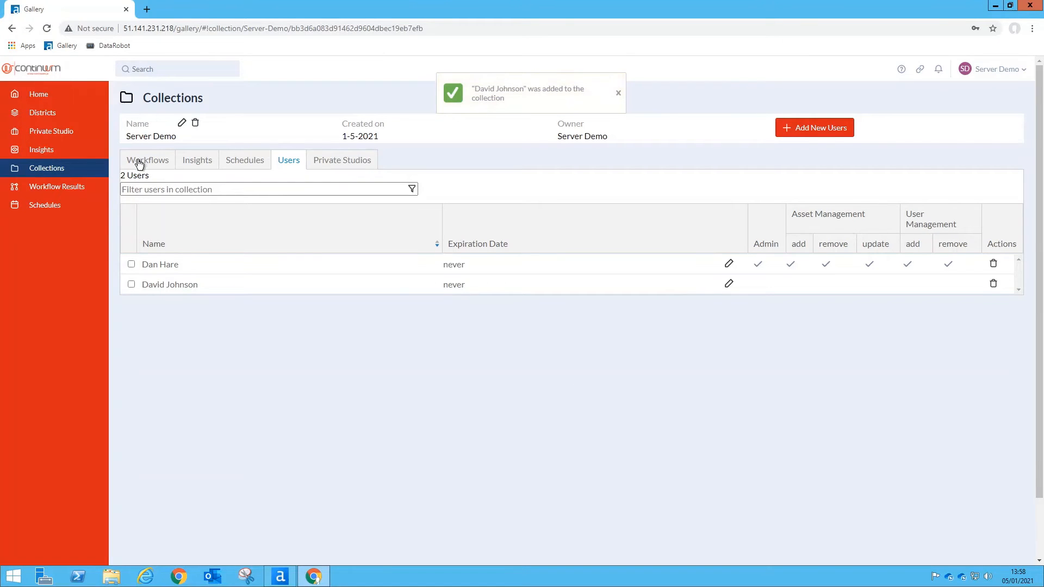
Open Customer Transaction Reporting from the Workflows list, dismiss Version History, and run it
{"action": "left_click", "coordinate": [148, 160]}
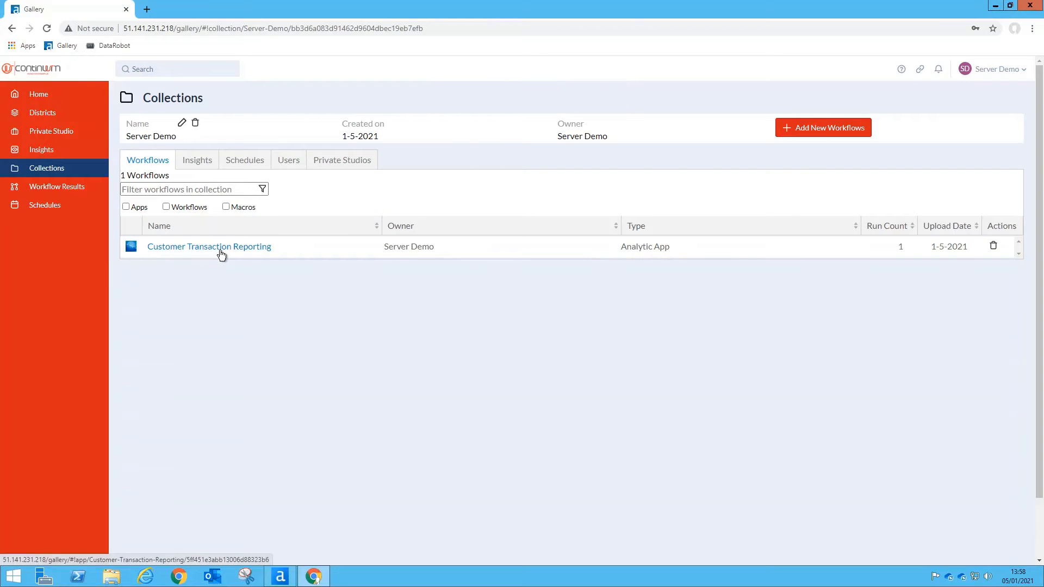
{"action": "left_click", "coordinate": [208, 247]}
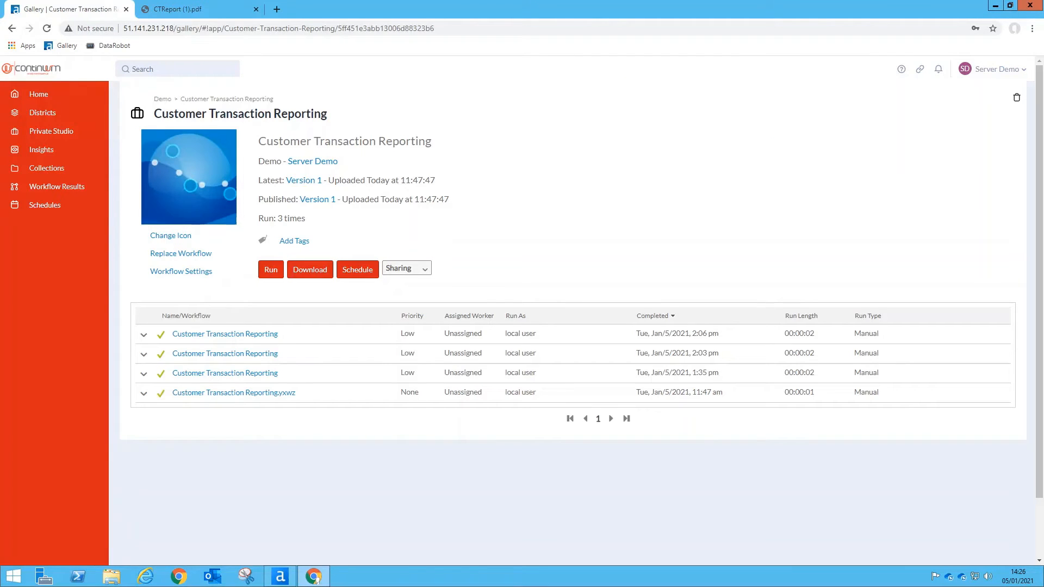
{"action": "mouse_move", "coordinate": [31, 423]}
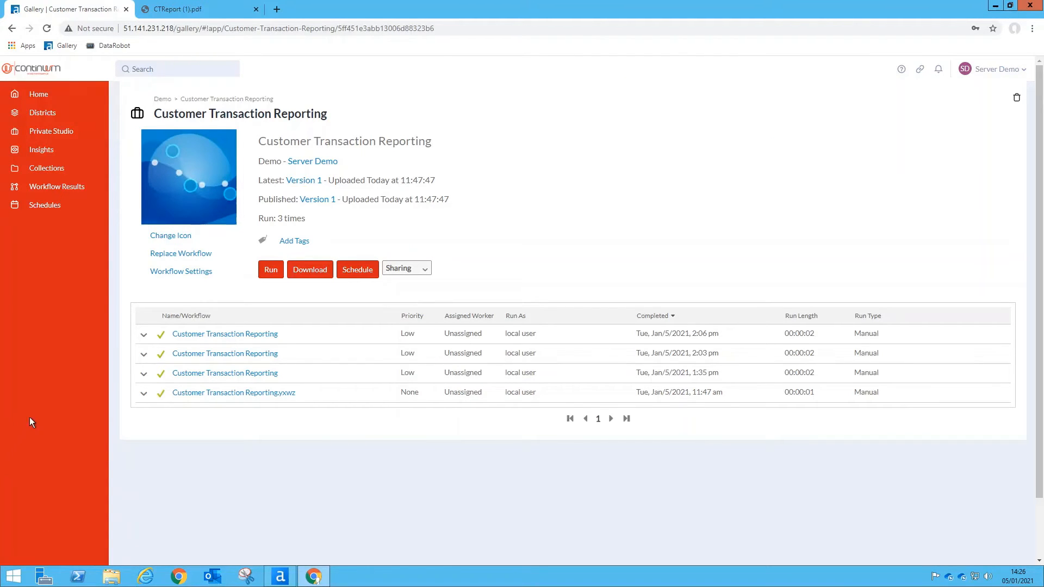
{"action": "mouse_move", "coordinate": [54, 405]}
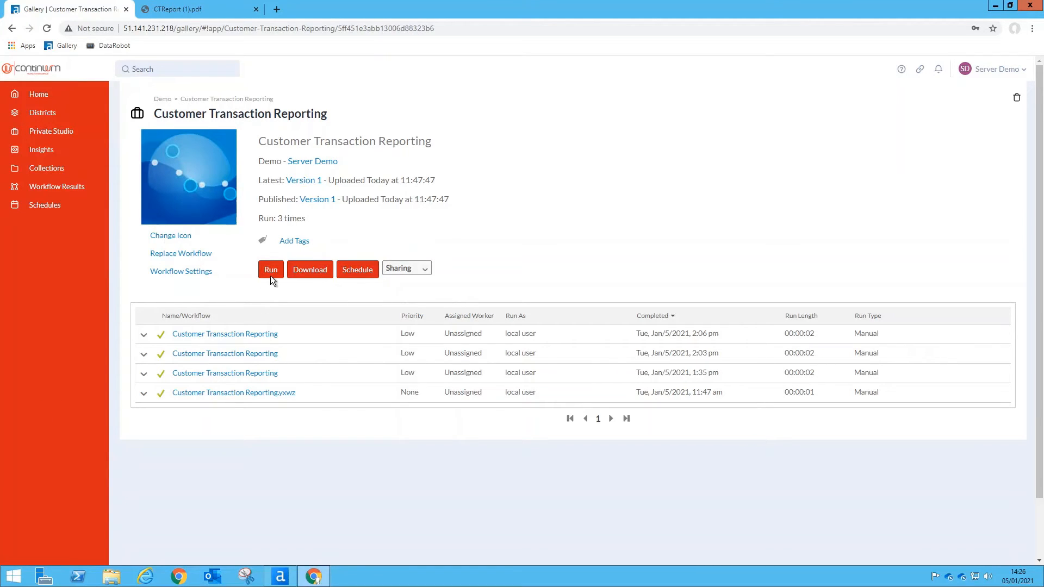
{"action": "mouse_move", "coordinate": [346, 268]}
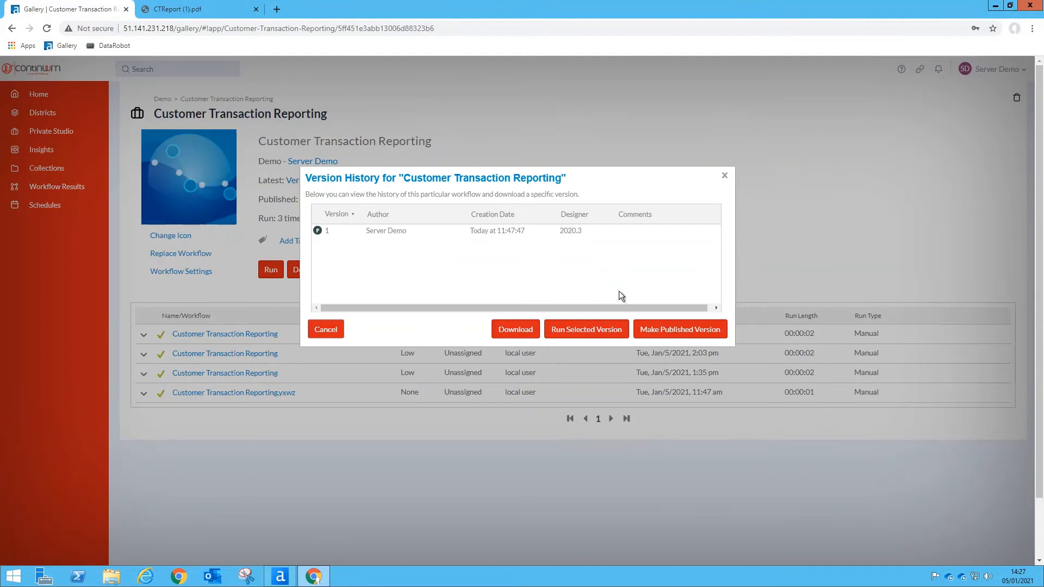
{"action": "left_click", "coordinate": [326, 329]}
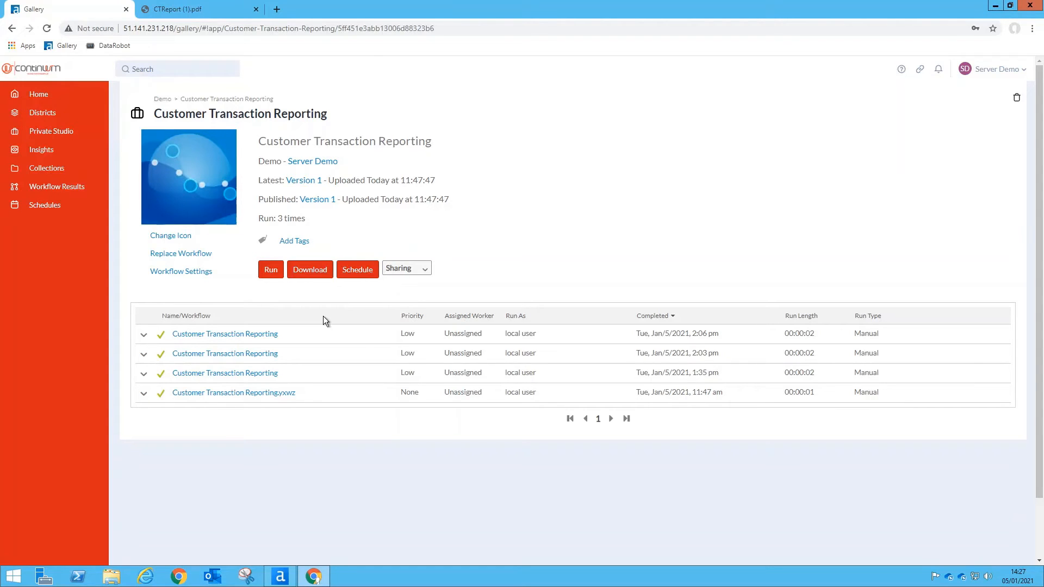
{"action": "mouse_move", "coordinate": [344, 278]}
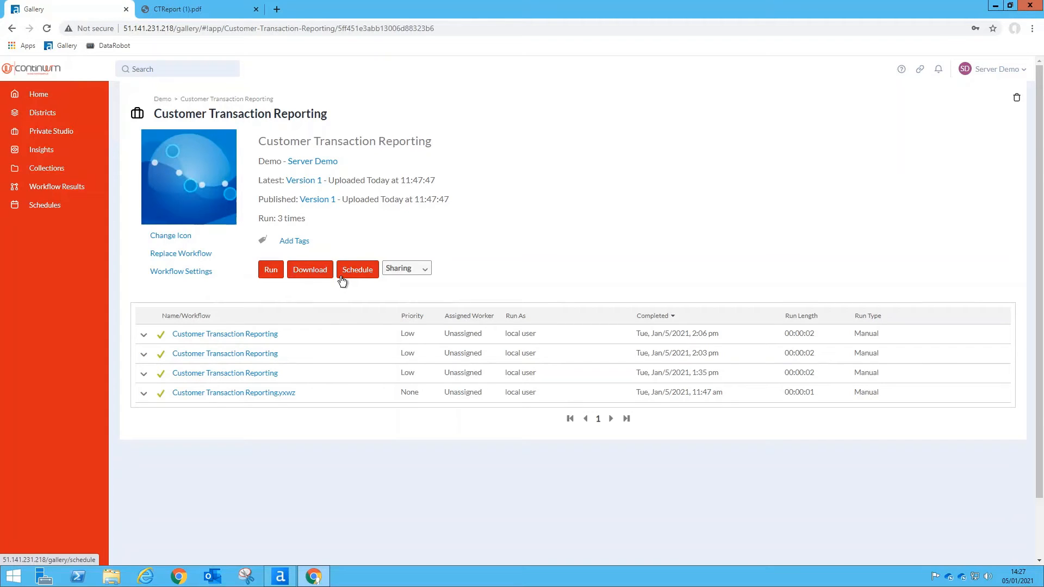
{"action": "mouse_move", "coordinate": [264, 282]}
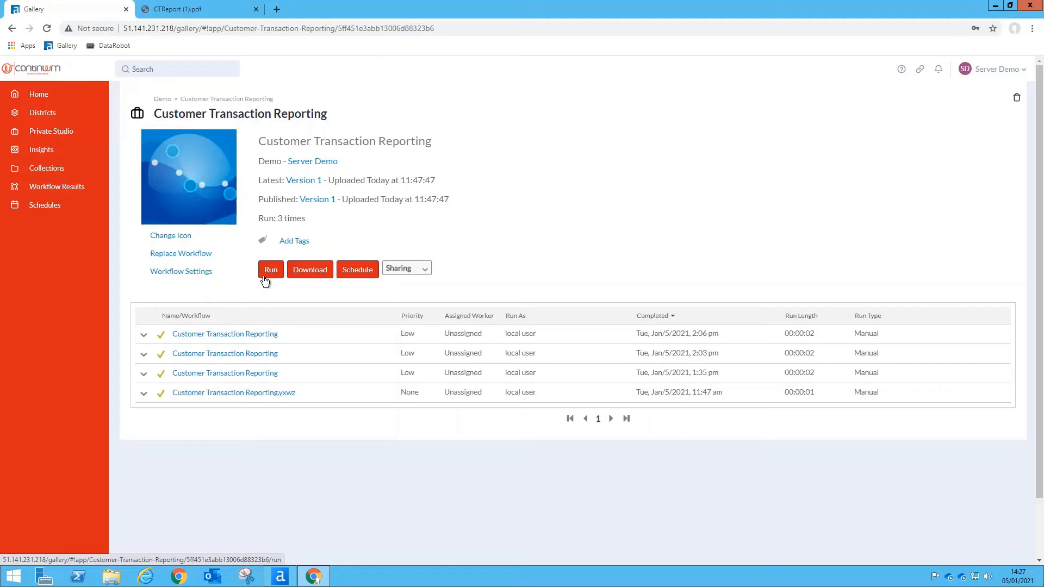
{"action": "left_click", "coordinate": [270, 269]}
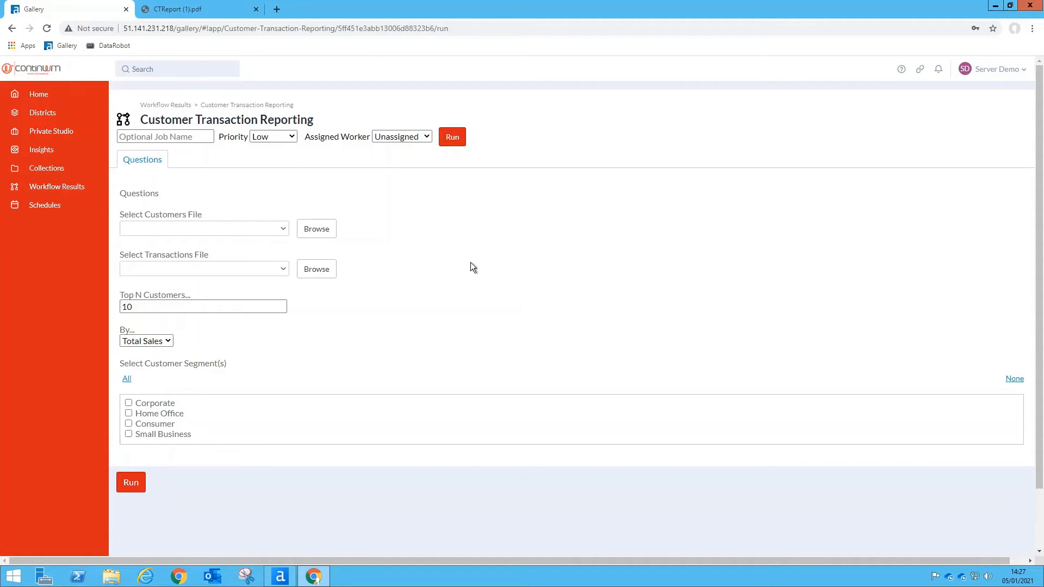
{"action": "mouse_move", "coordinate": [463, 259]}
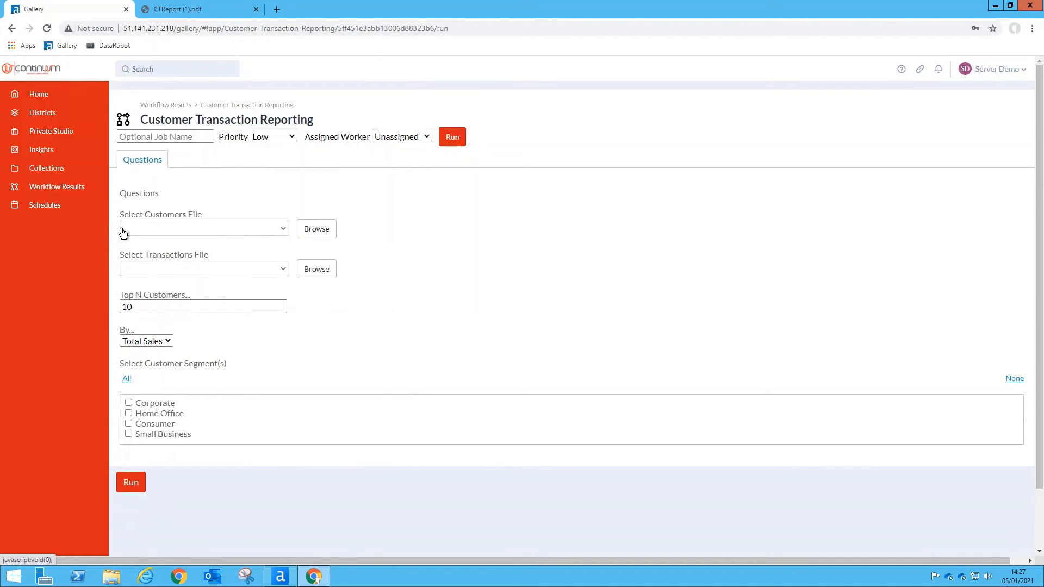
{"action": "mouse_move", "coordinate": [162, 229]}
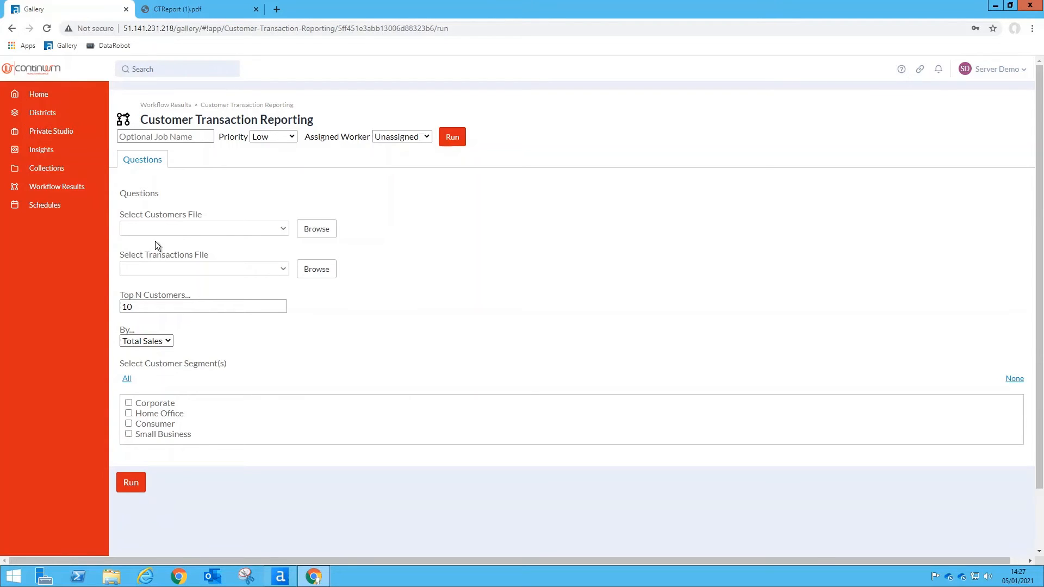
{"action": "mouse_move", "coordinate": [148, 262]}
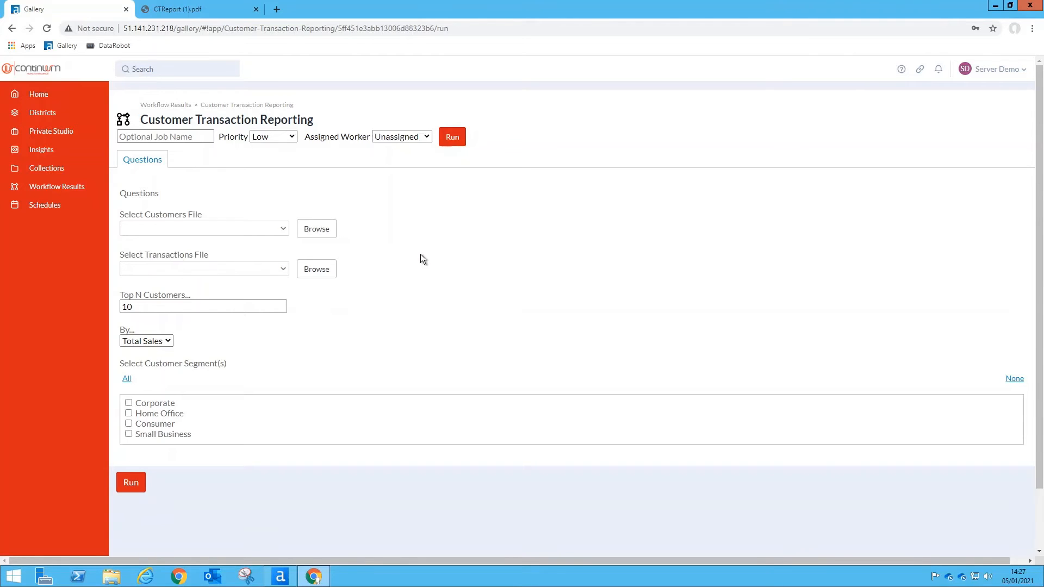
{"action": "mouse_move", "coordinate": [317, 230]}
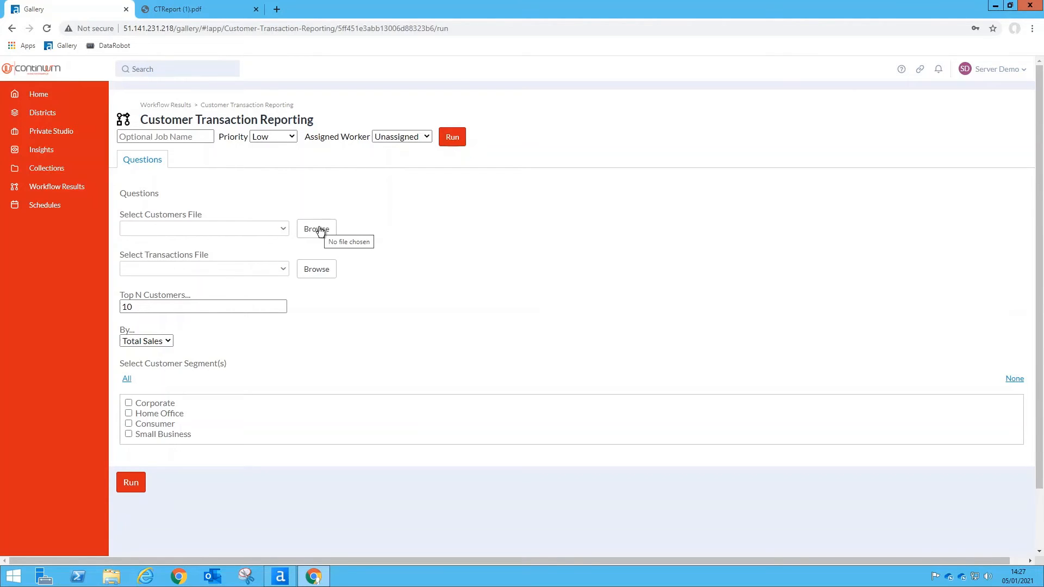
Choose Customers.csv as the customers file and Transactions.xml as the transactions file
{"action": "left_click", "coordinate": [316, 229]}
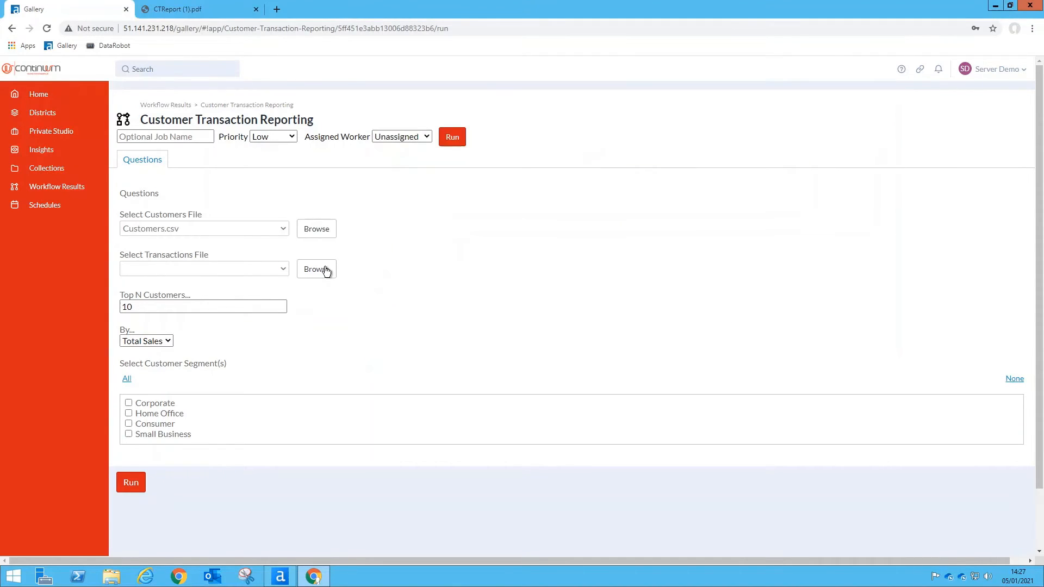
{"action": "left_click", "coordinate": [316, 269]}
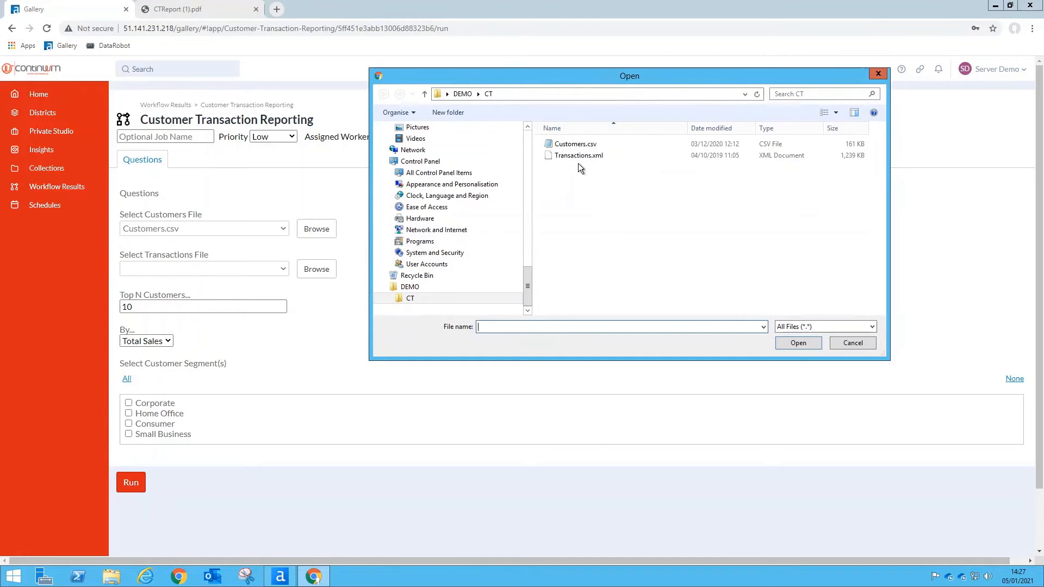
{"action": "double_click", "coordinate": [579, 155]}
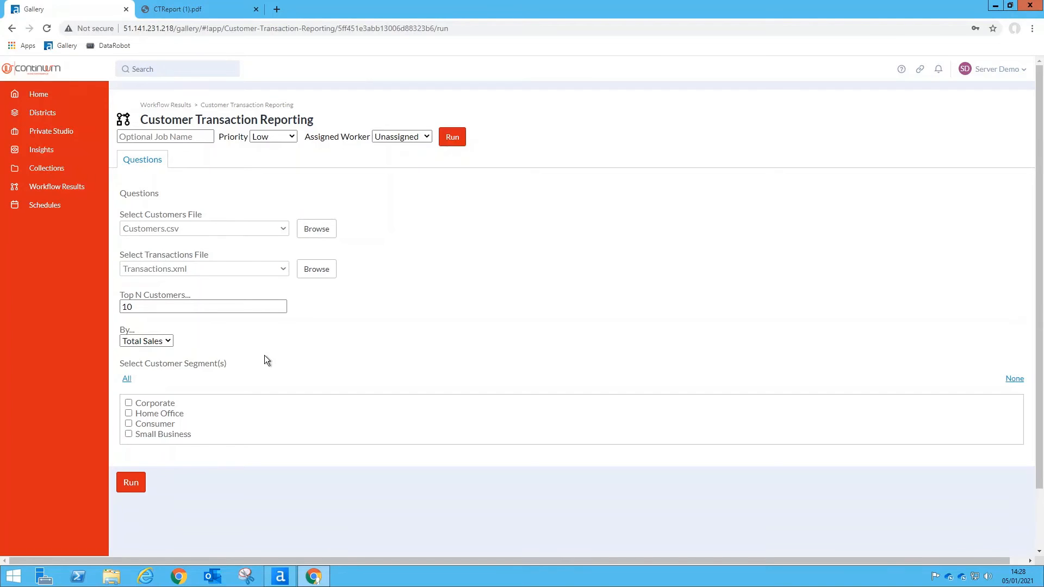
{"action": "mouse_move", "coordinate": [177, 330]}
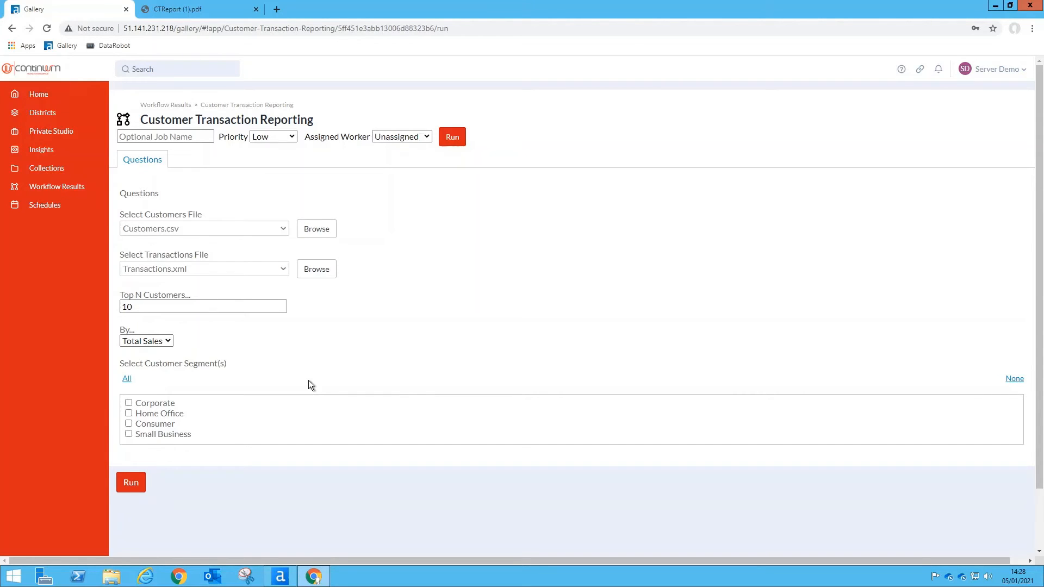
Set Top N to 30, rank by No Orders, and check Corporate and Home Office segments
{"action": "left_click", "coordinate": [179, 306]}
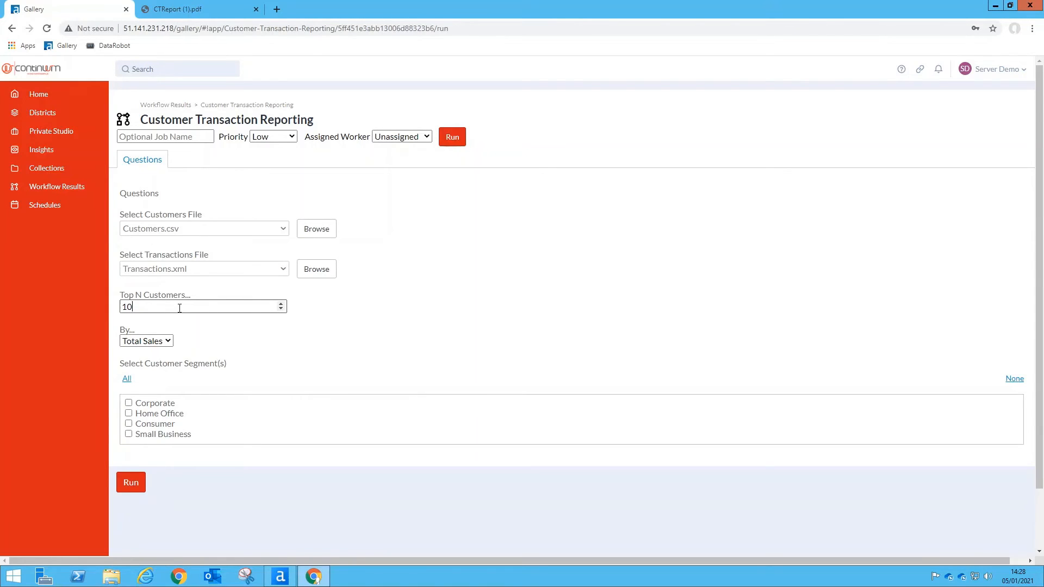
{"action": "type", "text": "30"}
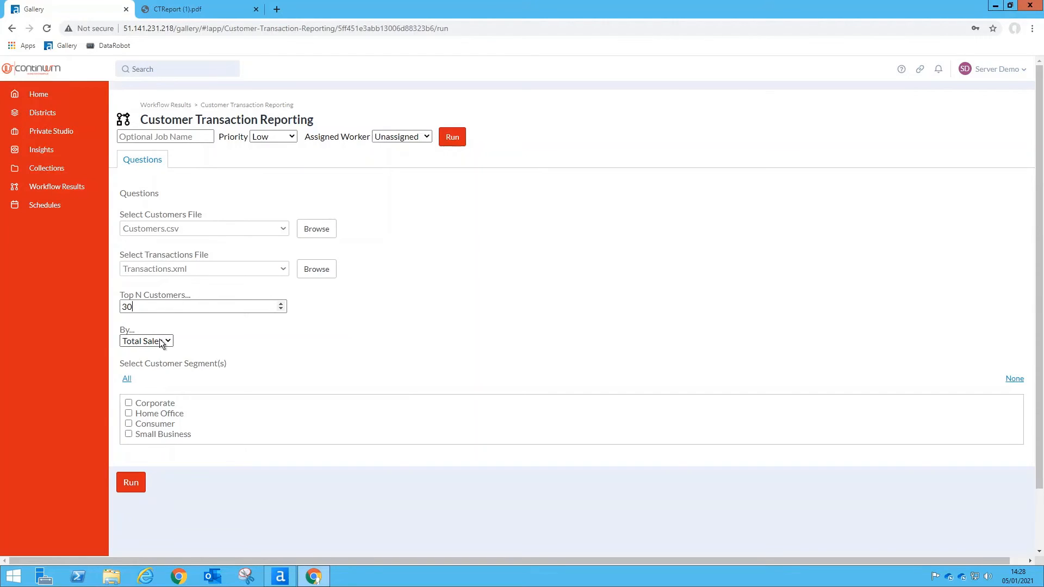
{"action": "left_click", "coordinate": [146, 341]}
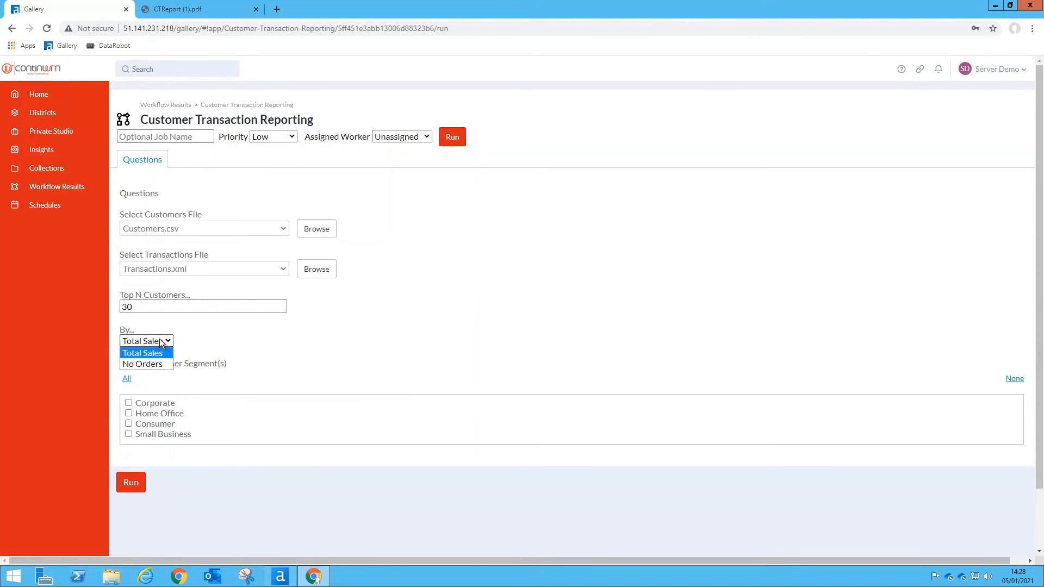
{"action": "mouse_move", "coordinate": [146, 364]}
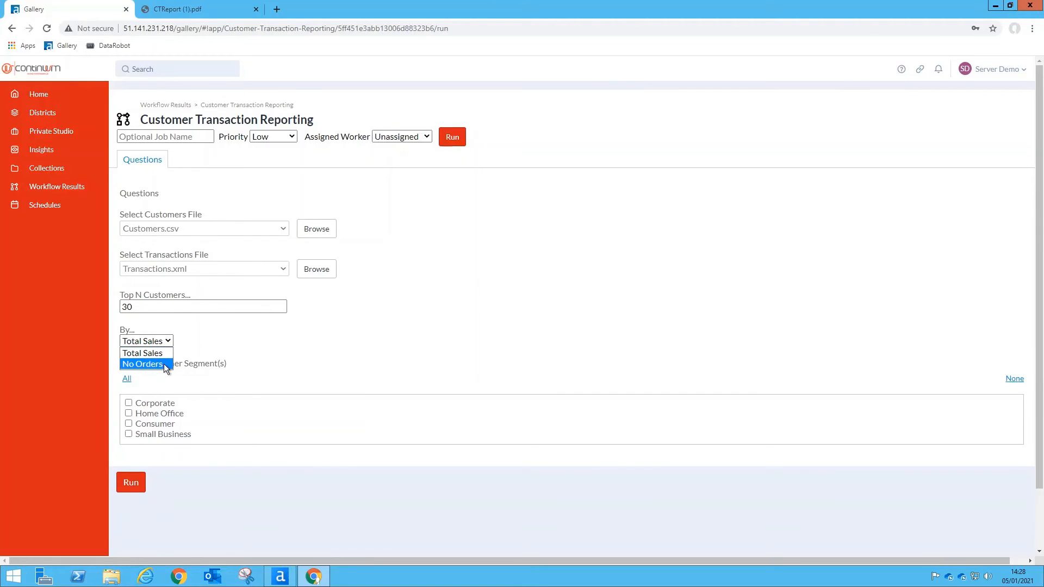
{"action": "left_click", "coordinate": [143, 364]}
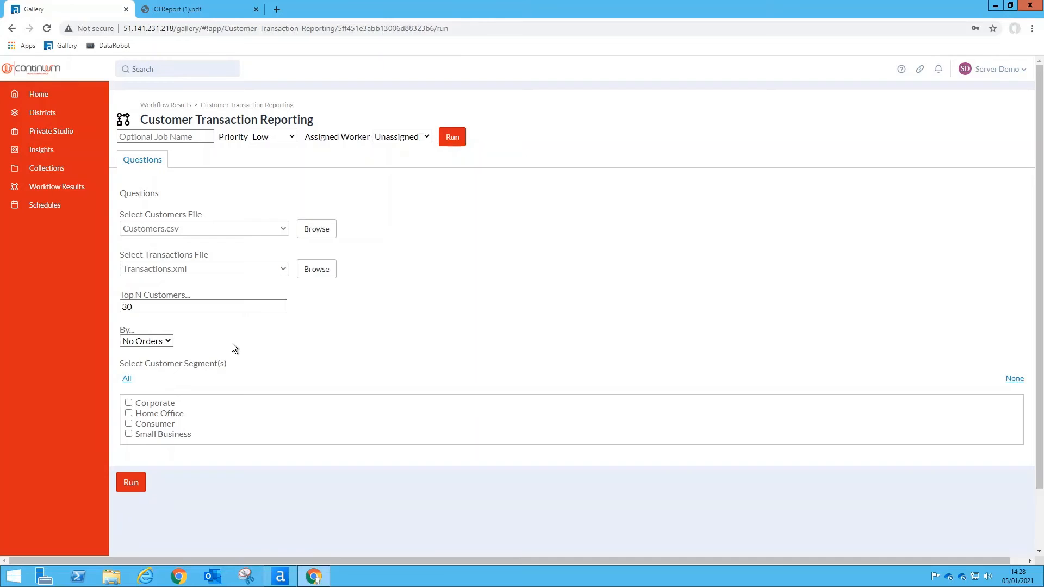
{"action": "mouse_move", "coordinate": [180, 371]}
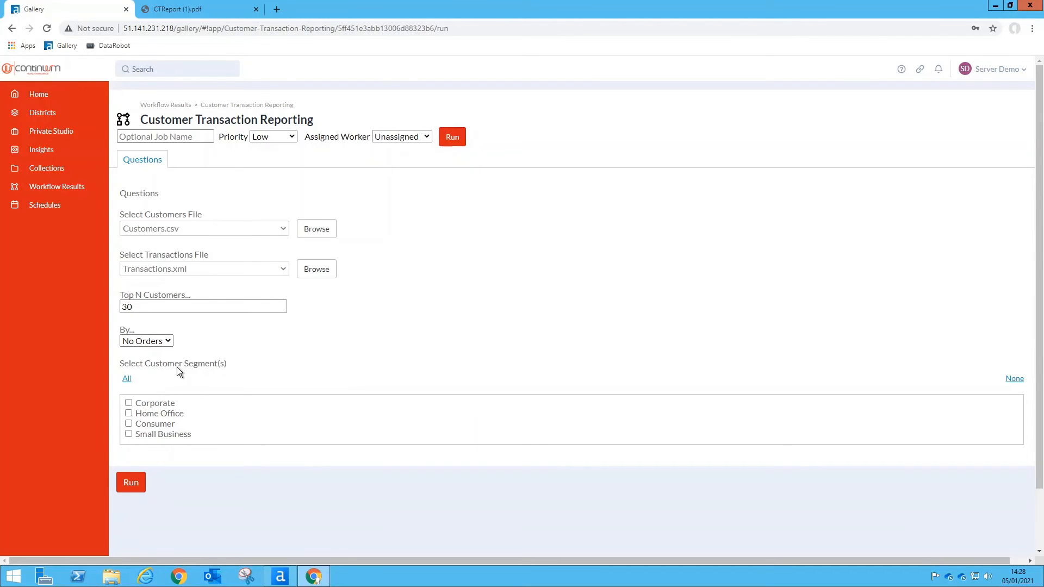
{"action": "mouse_move", "coordinate": [132, 407]}
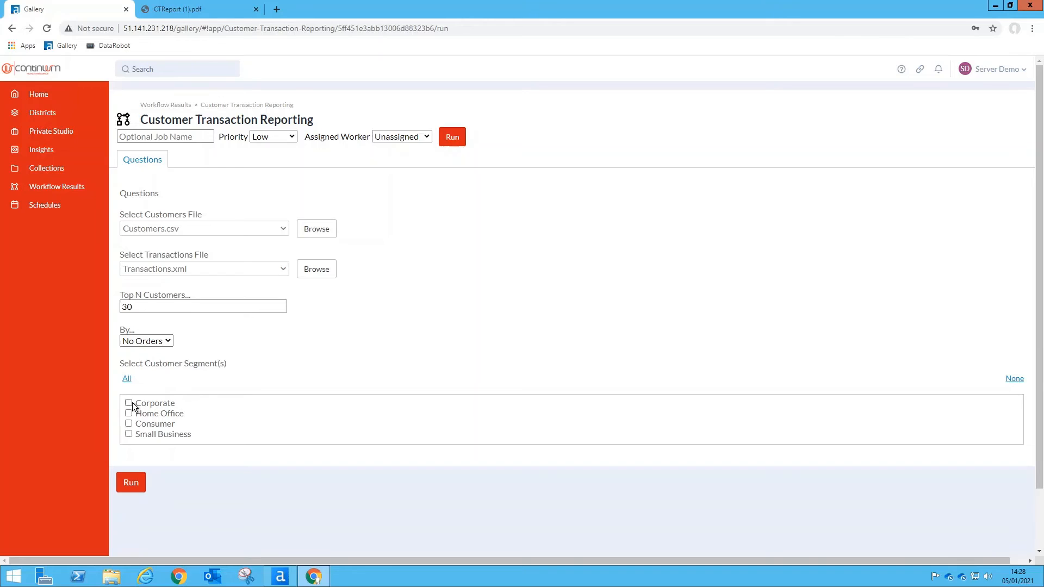
{"action": "left_click", "coordinate": [129, 403]}
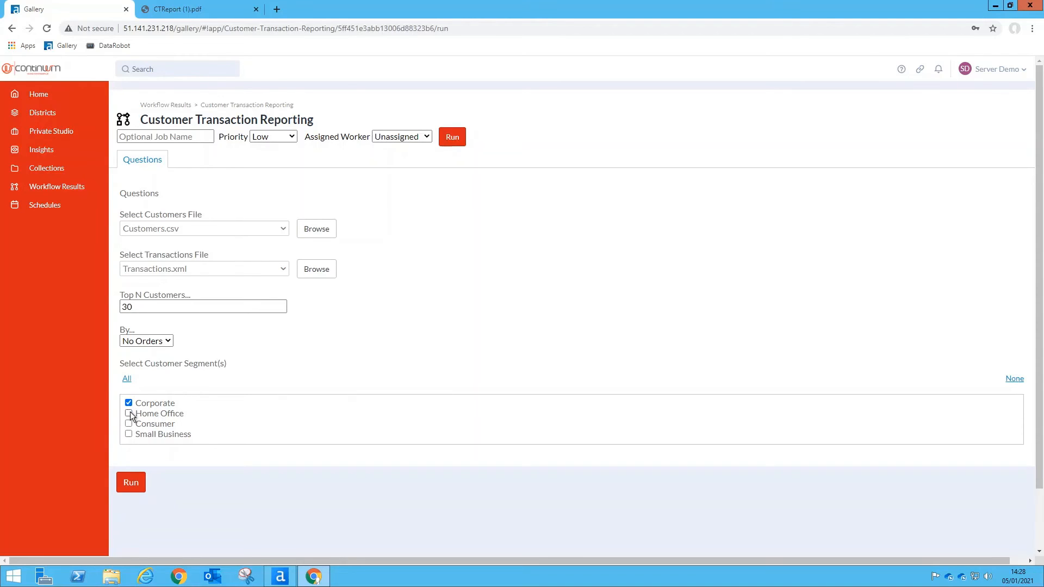
{"action": "left_click", "coordinate": [128, 413]}
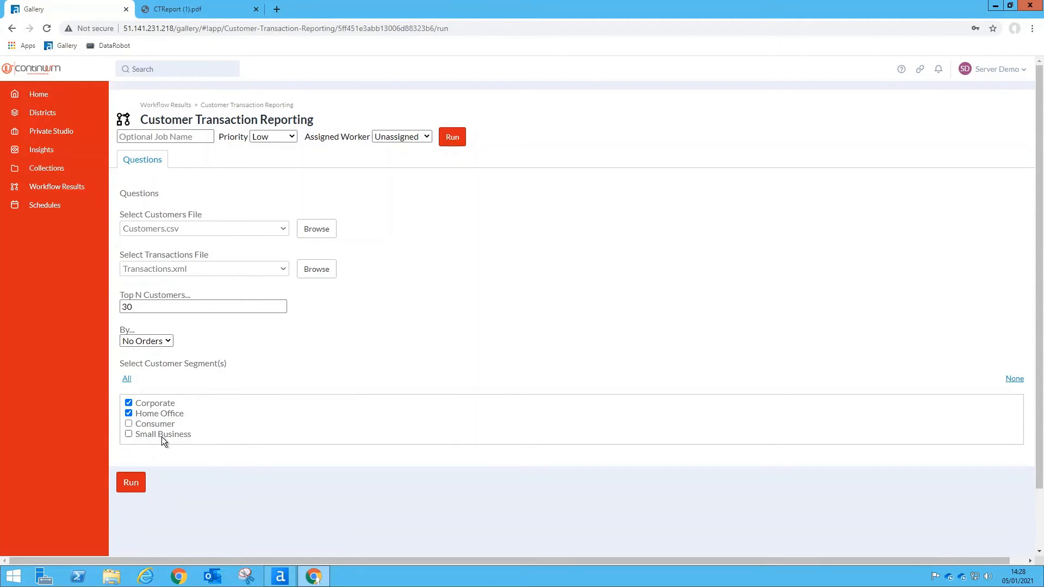
{"action": "mouse_move", "coordinate": [167, 484]}
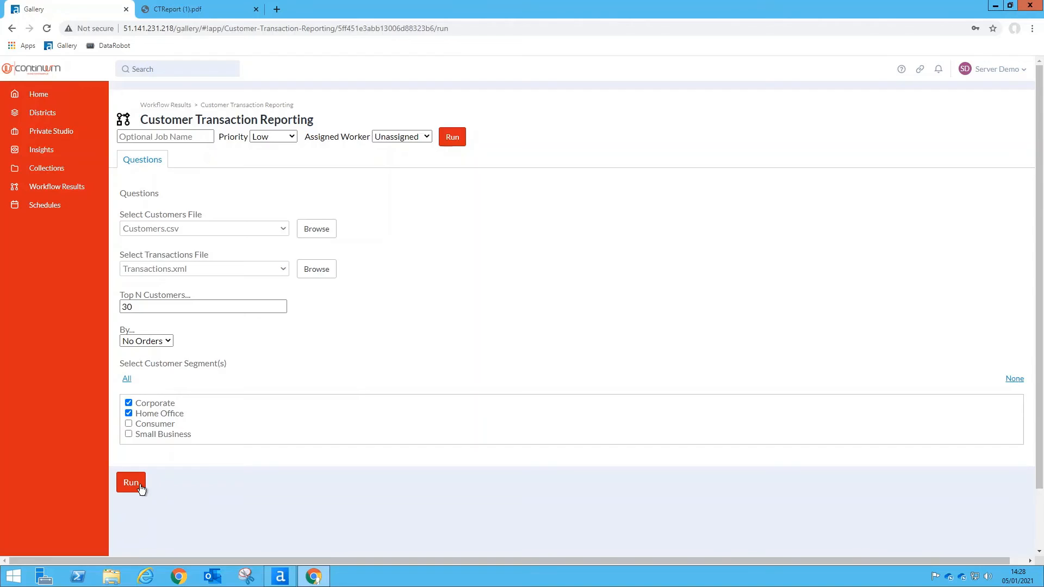
Run the app, then download the CTReport output as a PDF
{"action": "left_click", "coordinate": [131, 482]}
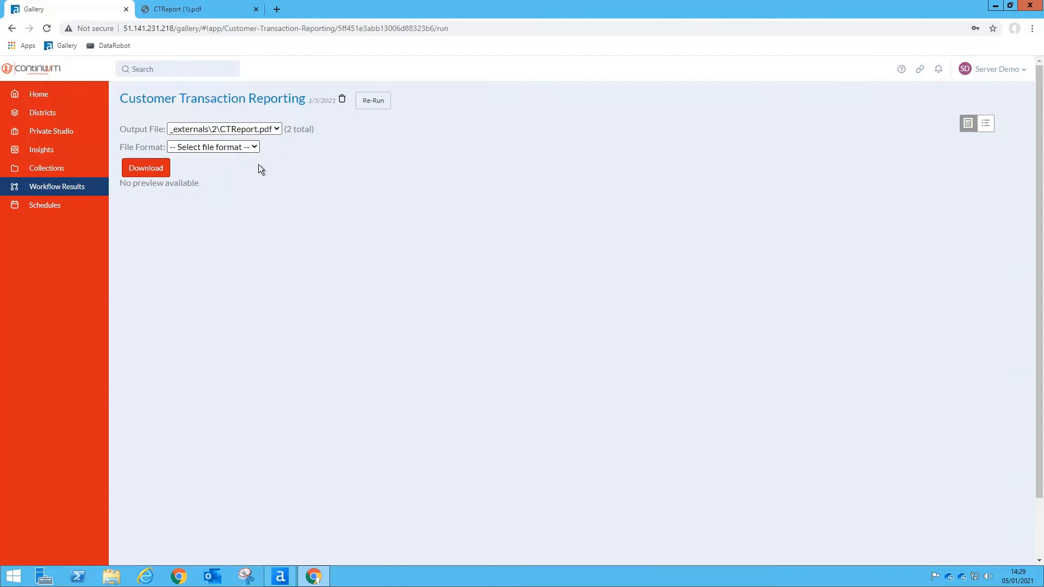
{"action": "mouse_move", "coordinate": [256, 172]}
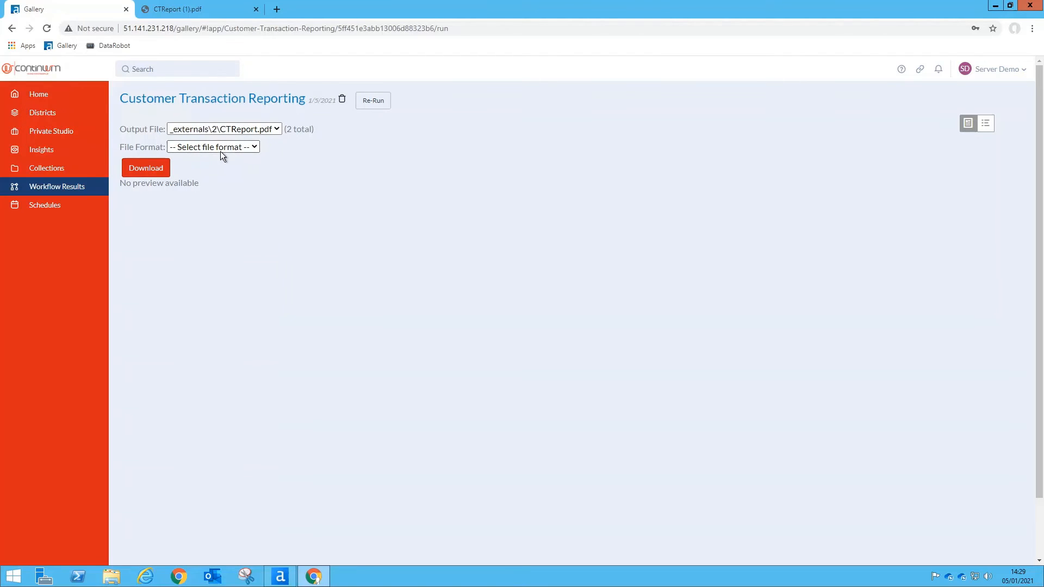
{"action": "left_click", "coordinate": [213, 147]}
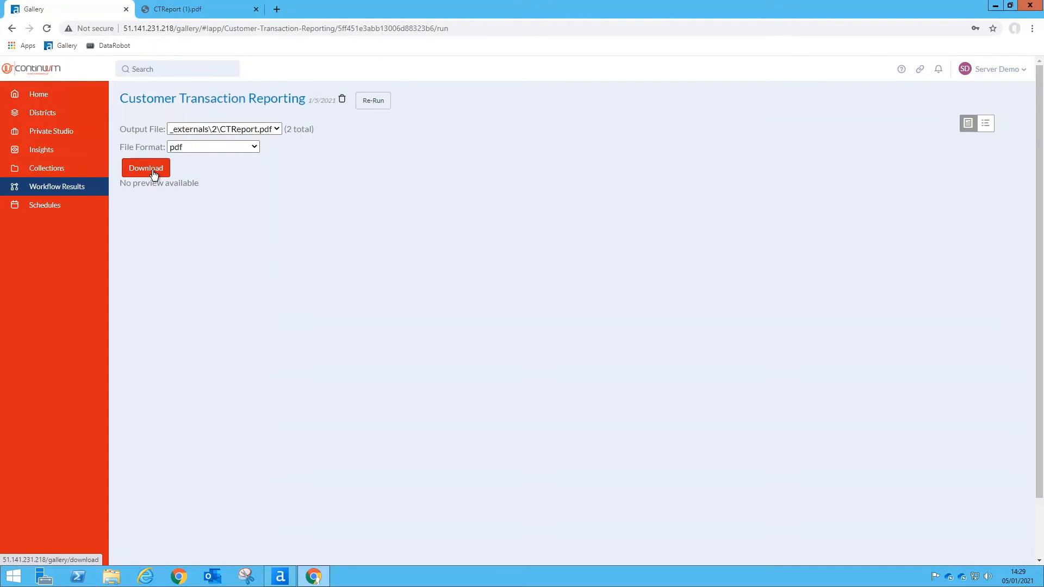
{"action": "left_click", "coordinate": [146, 169]}
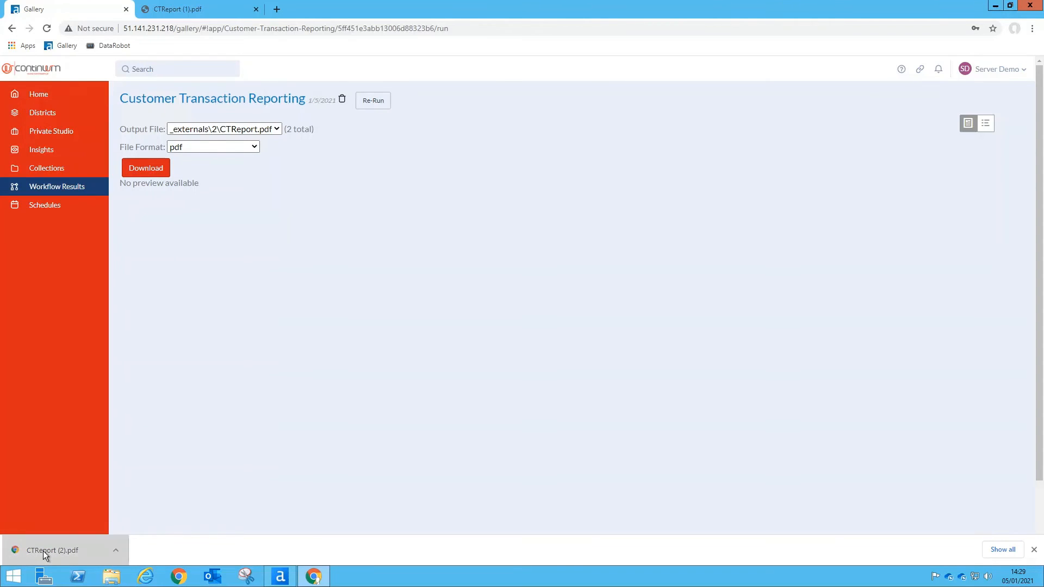
Open CTReport (2).pdf from the download bar and scroll to the pie chart
{"action": "left_click", "coordinate": [53, 550]}
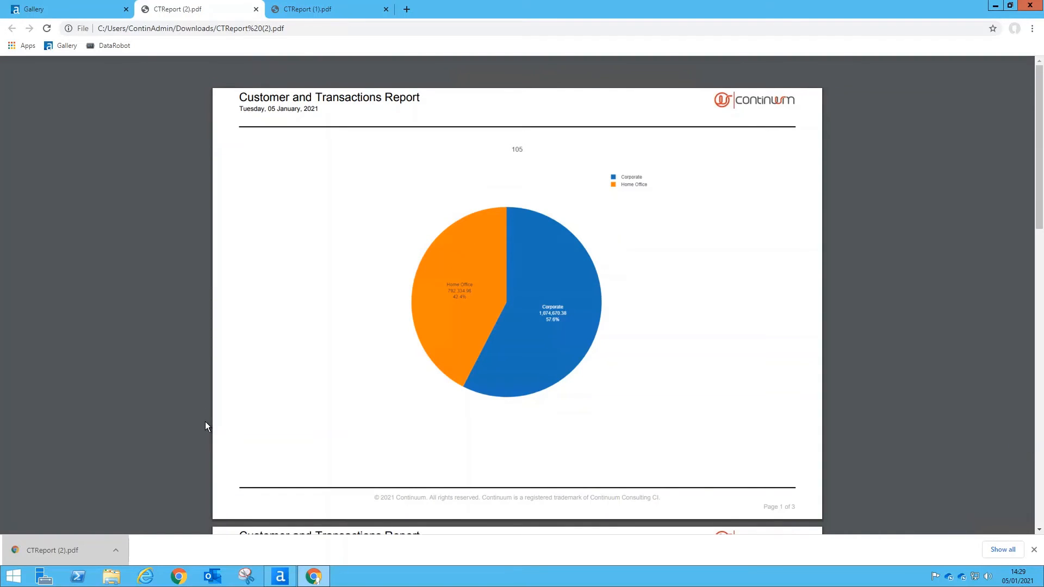
{"action": "mouse_move", "coordinate": [528, 141]}
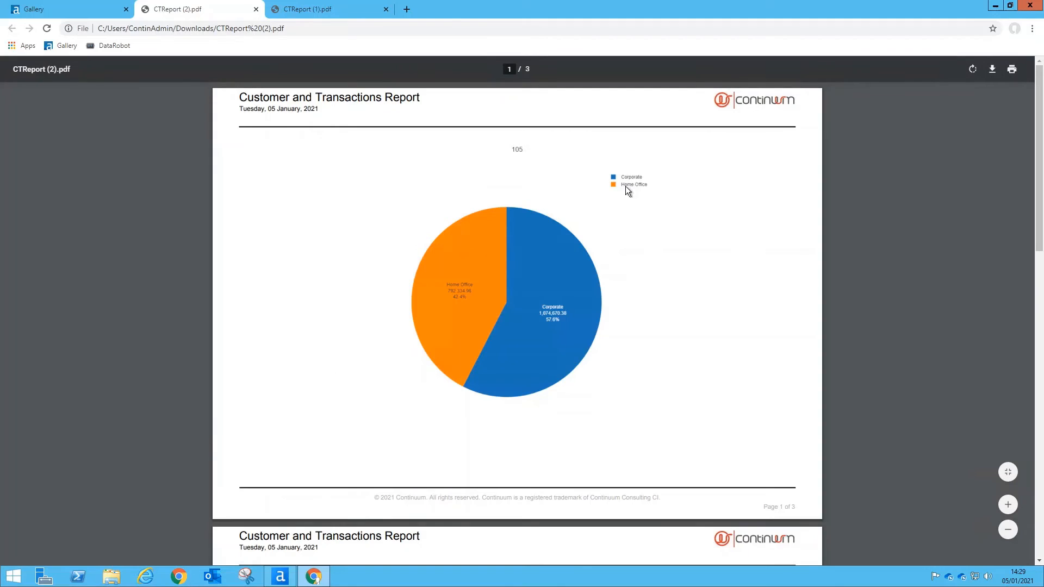
{"action": "mouse_move", "coordinate": [639, 205]}
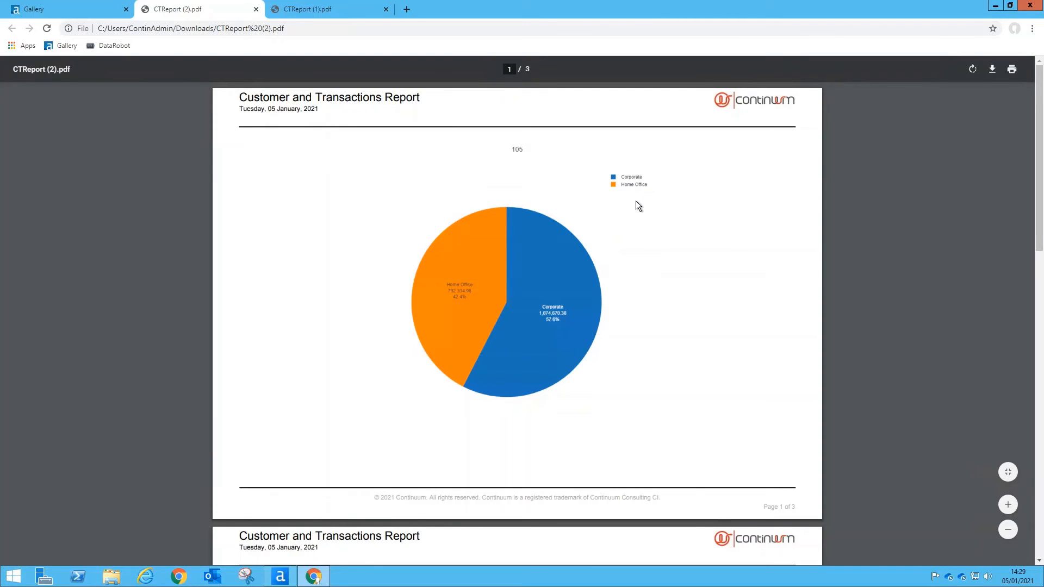
{"action": "scroll", "scroll_direction": "down", "scroll_amount": 3}
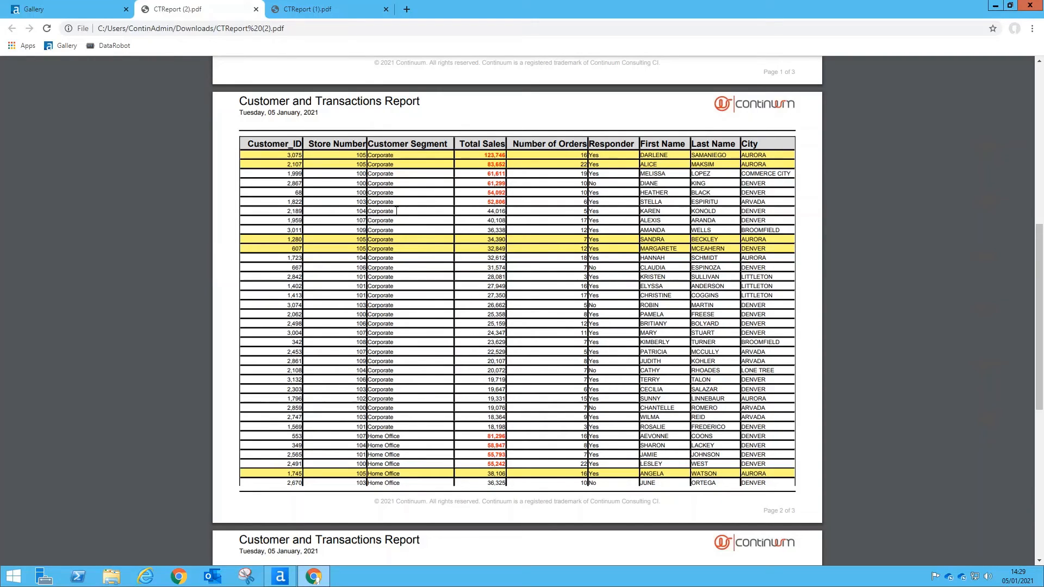
{"action": "mouse_move", "coordinate": [322, 168]}
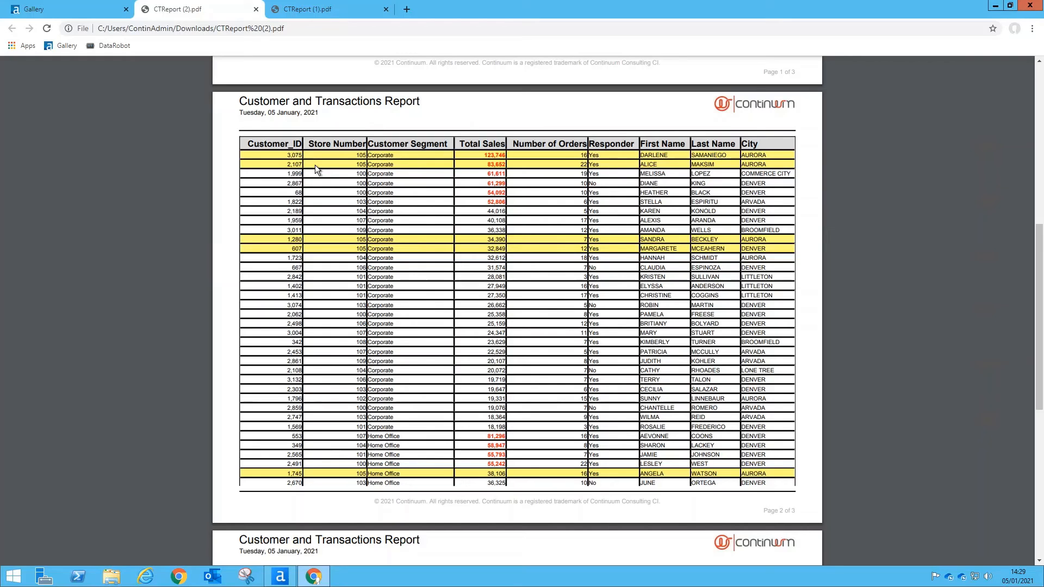
{"action": "mouse_move", "coordinate": [473, 193]}
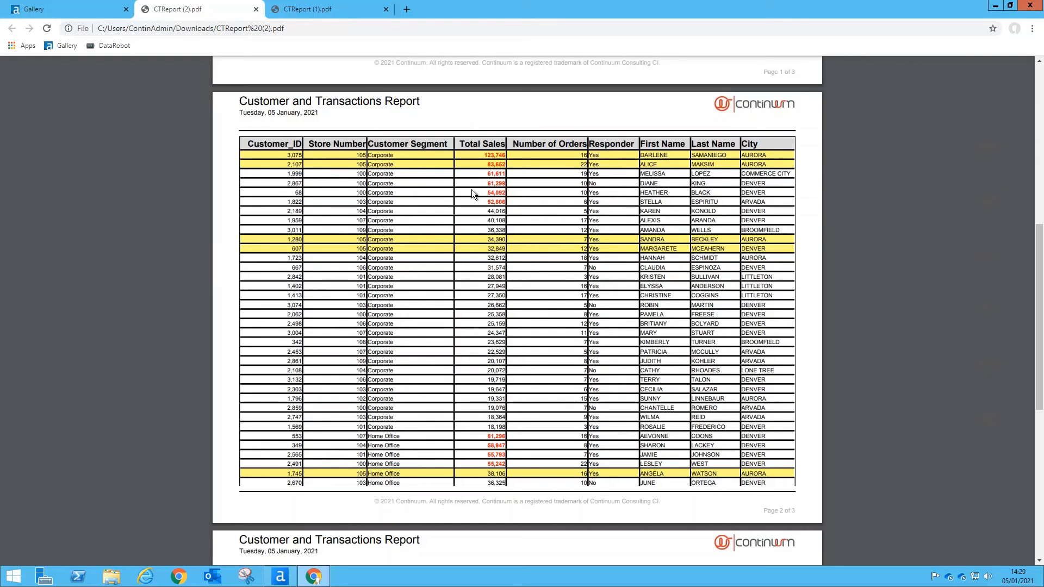
{"action": "mouse_move", "coordinate": [469, 204]}
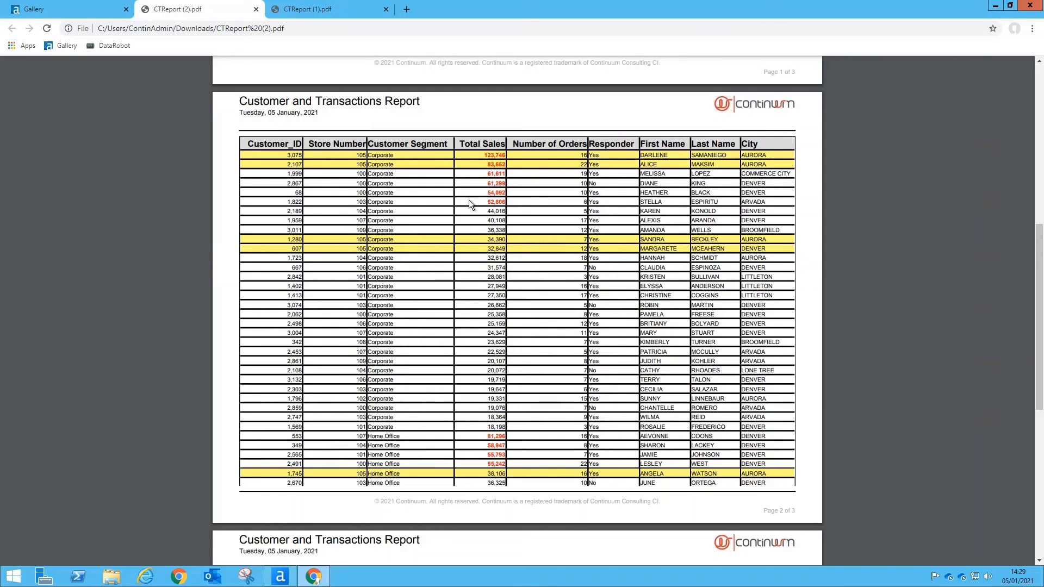
{"action": "mouse_move", "coordinate": [442, 218]}
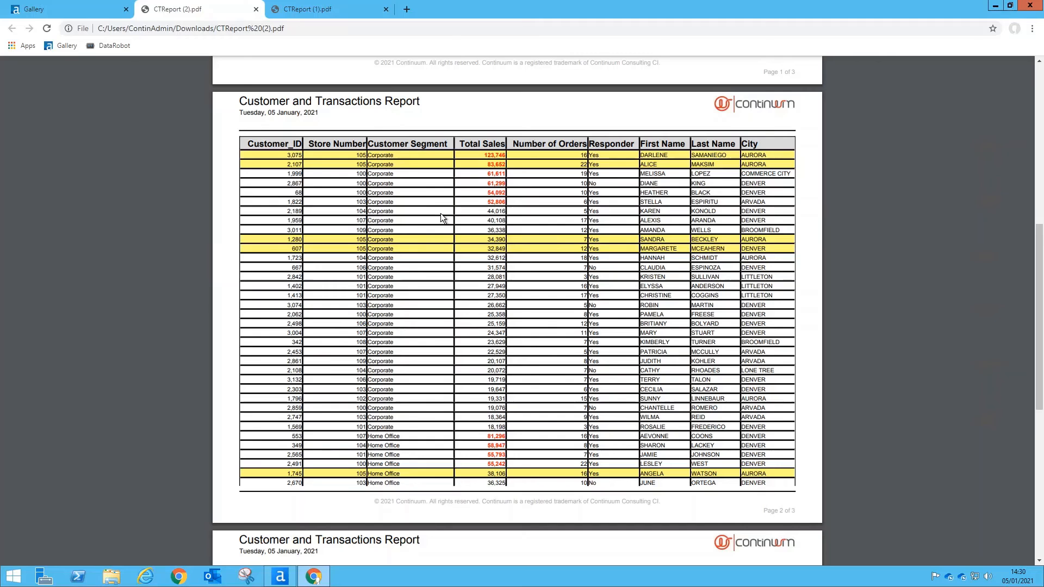
Scroll down through pages two and three of the customer table
{"action": "scroll", "scroll_direction": "down", "scroll_amount": 3}
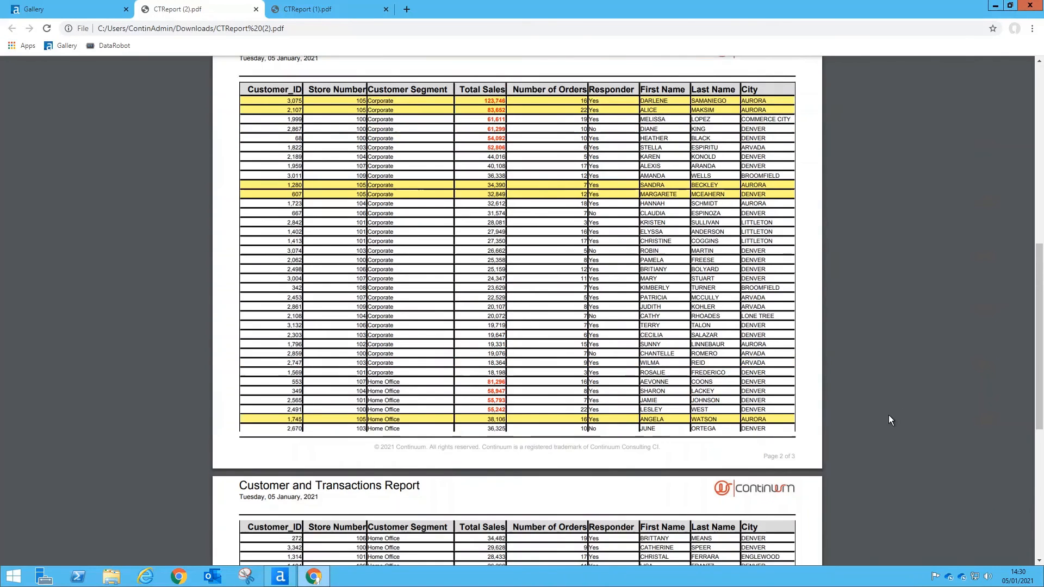
{"action": "scroll", "scroll_direction": "down", "scroll_amount": 3}
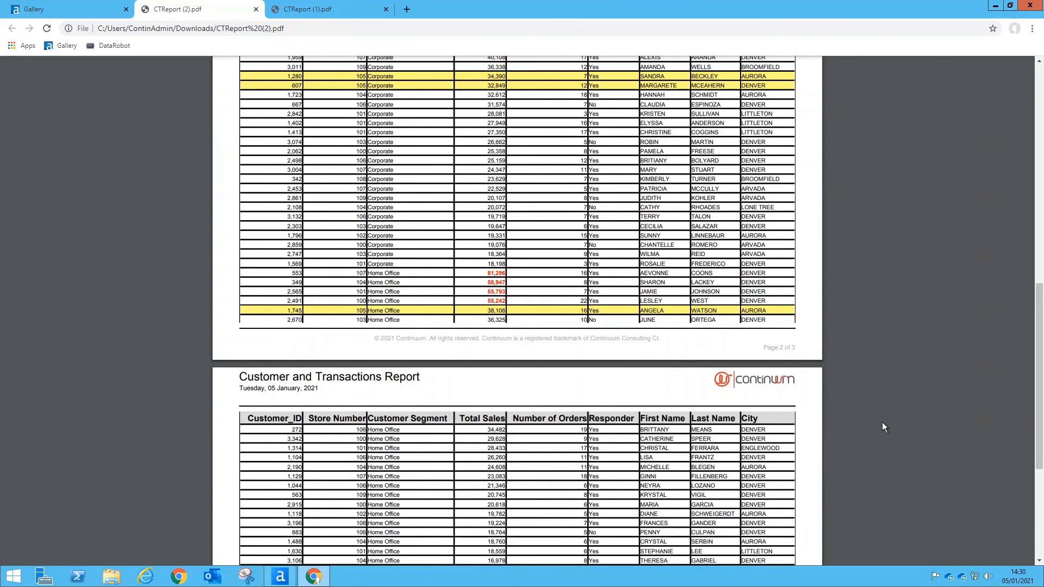